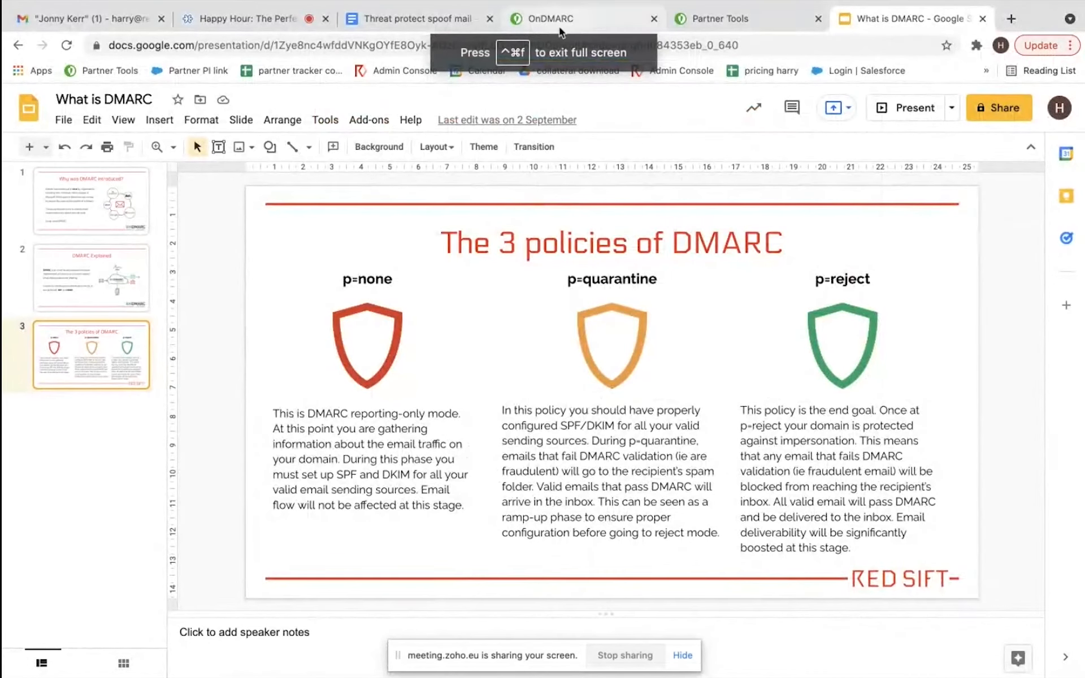
Analyze threatprotect.co.uk in the OnDMARC Analyzer and scroll to the record details.
left_click(552, 19)
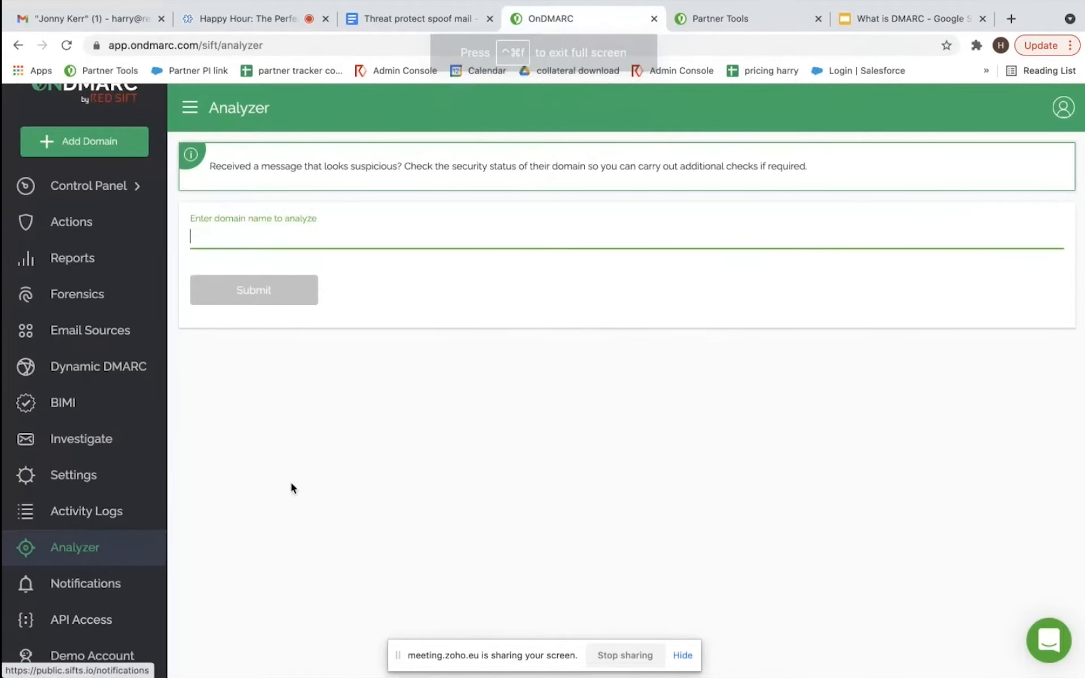
type("threatprotect.co.u")
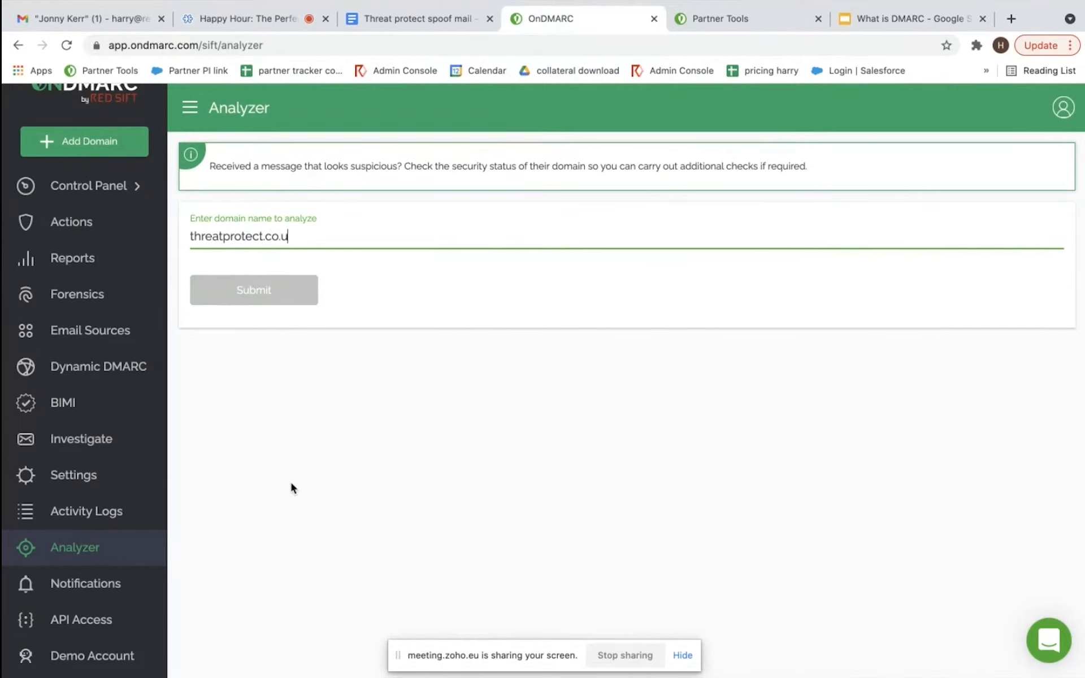
left_click(254, 290)
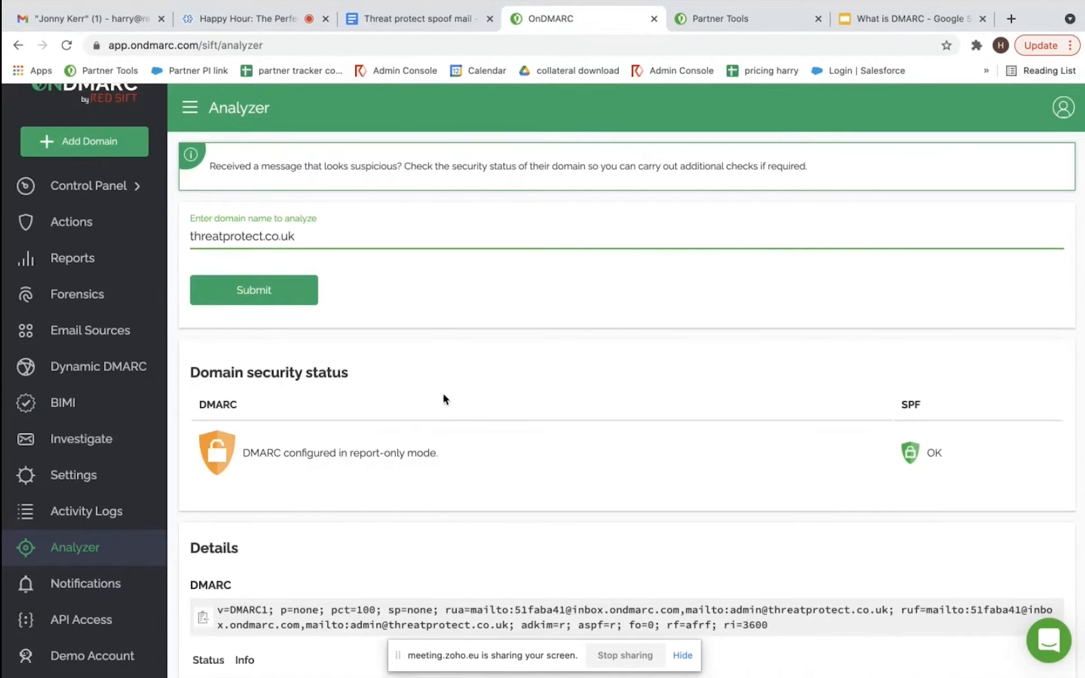
scroll("down", 3)
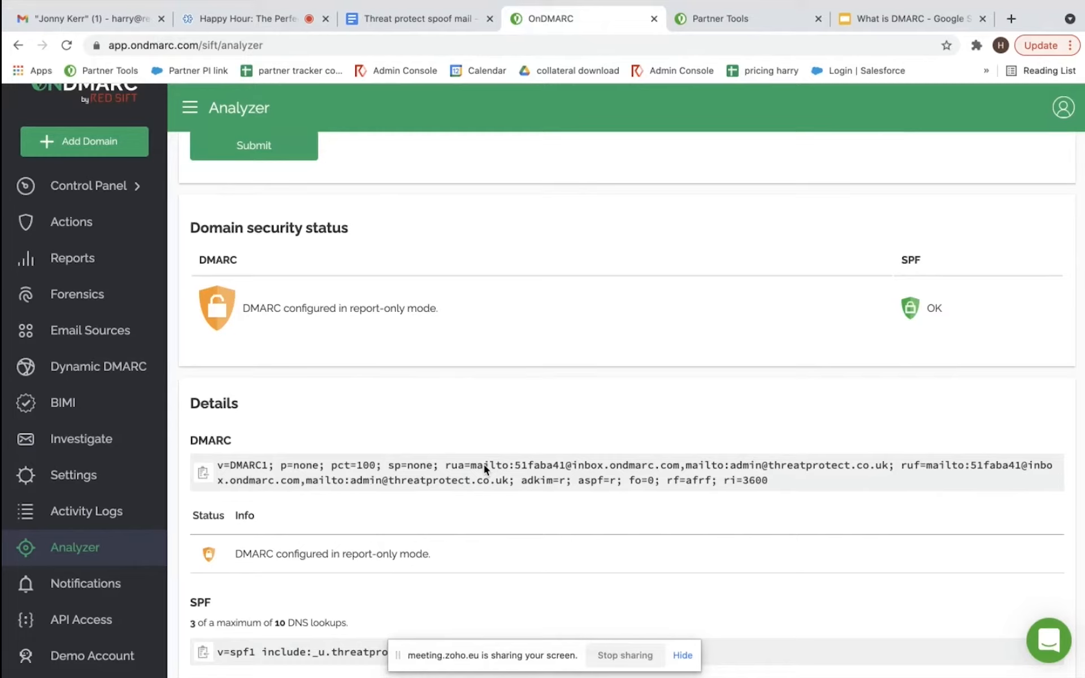
mouse_move(730, 19)
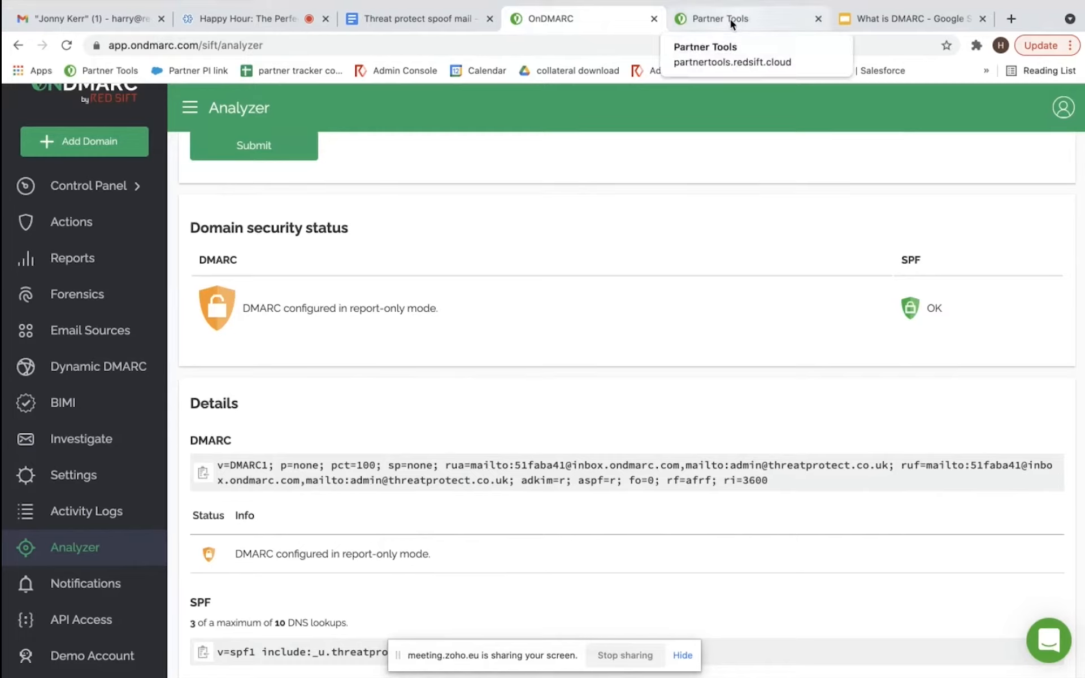
Review and submit the spoofed 'New Account details to pay' email in Partner Tools Spoofer.
left_click(724, 19)
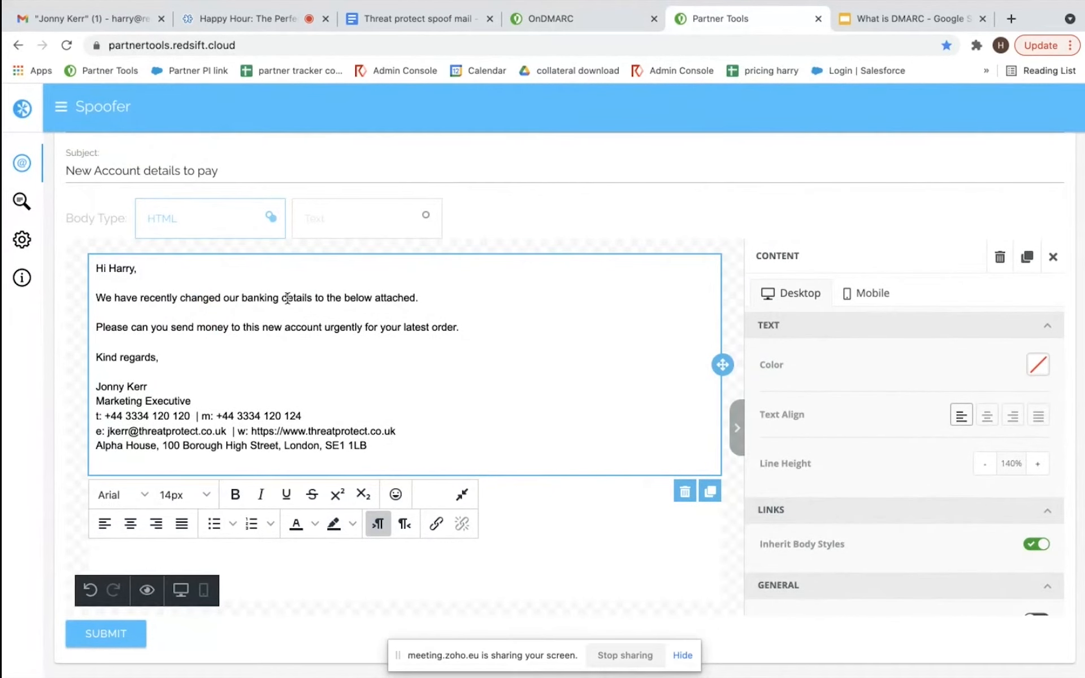
left_click(98, 372)
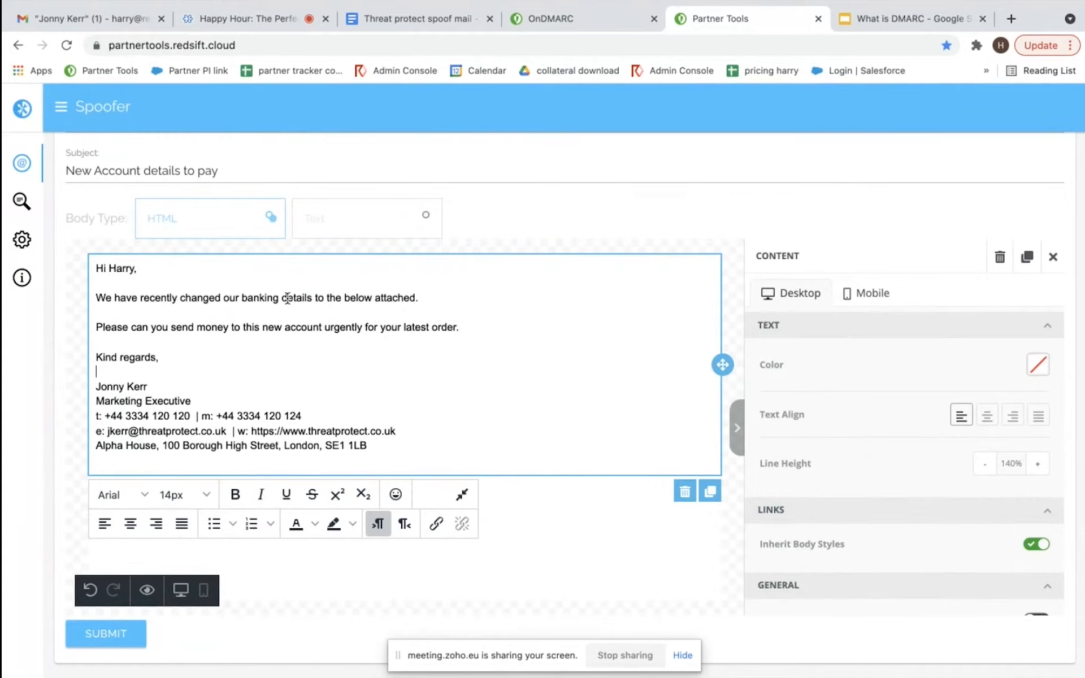
scroll("up", 3)
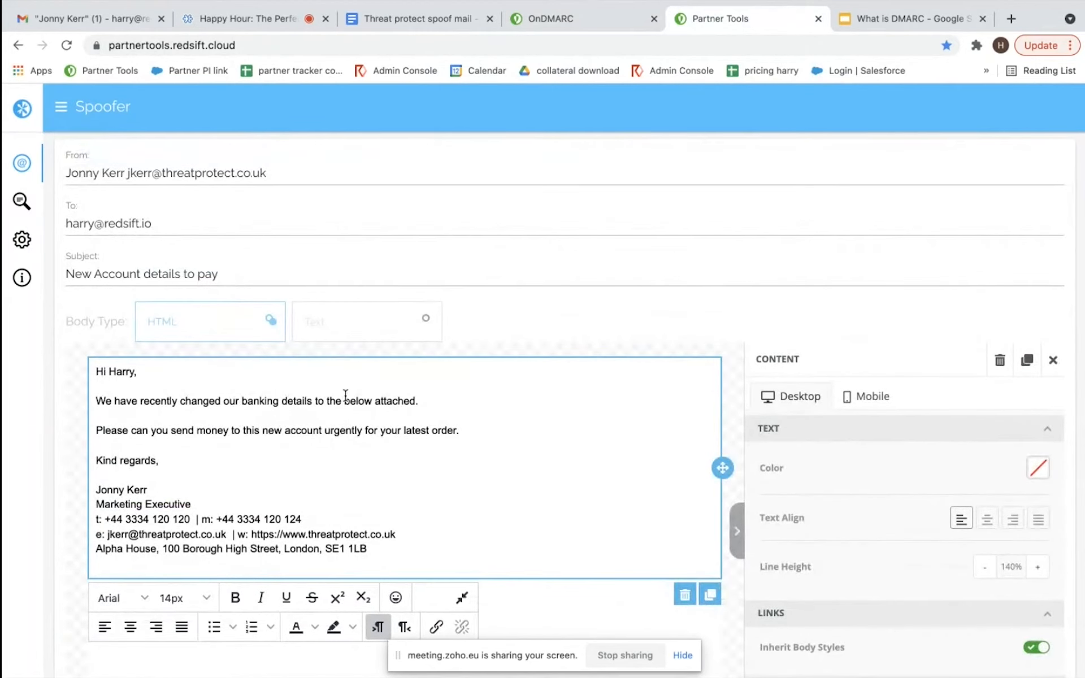
scroll("down", 3)
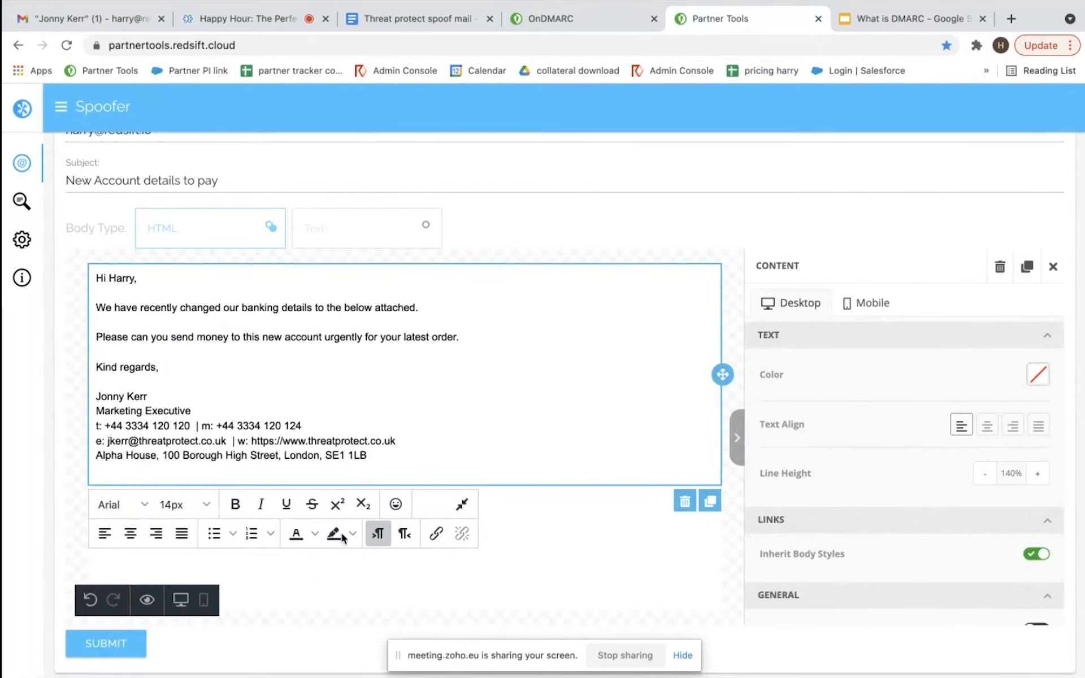
left_click(1001, 267)
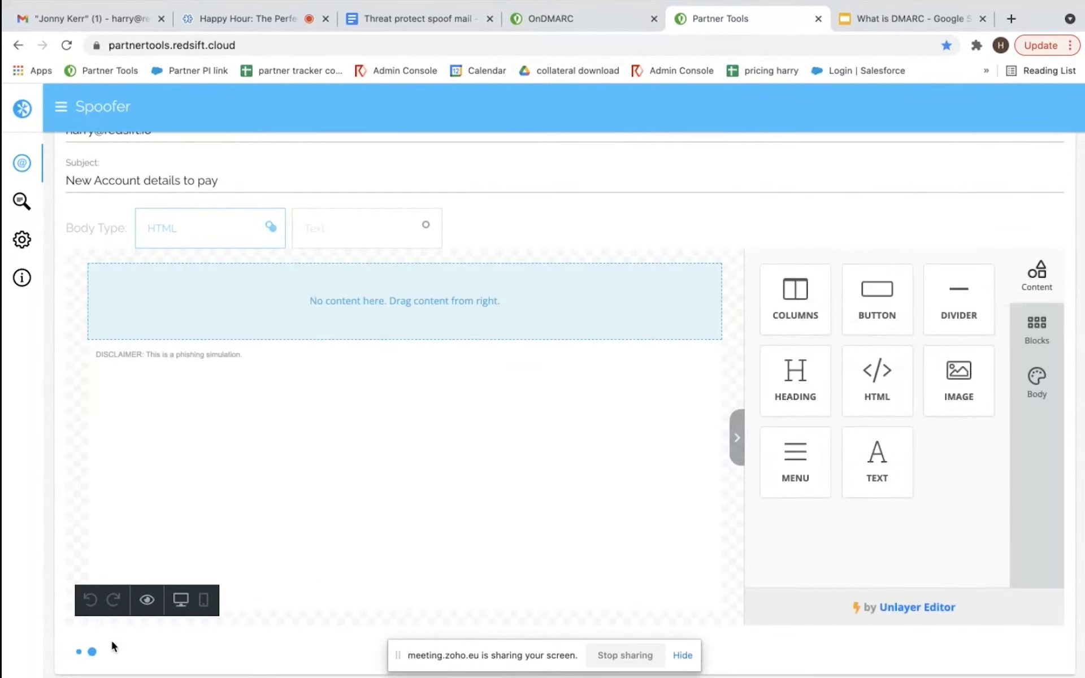
left_click(105, 643)
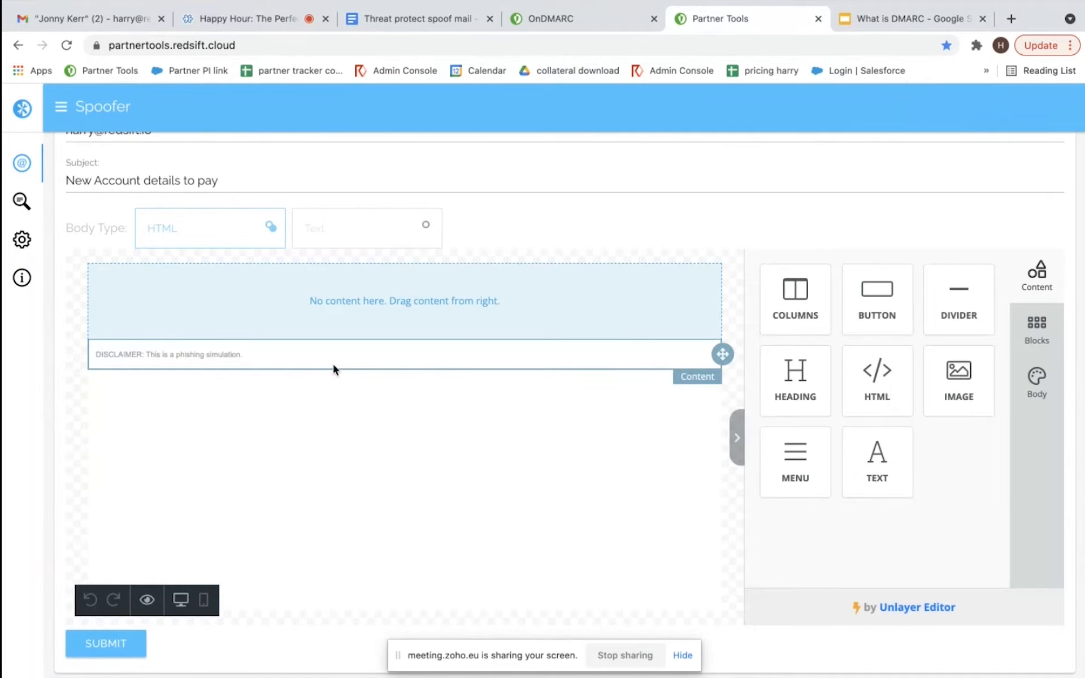
Switch to Gmail and zoom in on the 'Updated banking details' message.
left_click(90, 19)
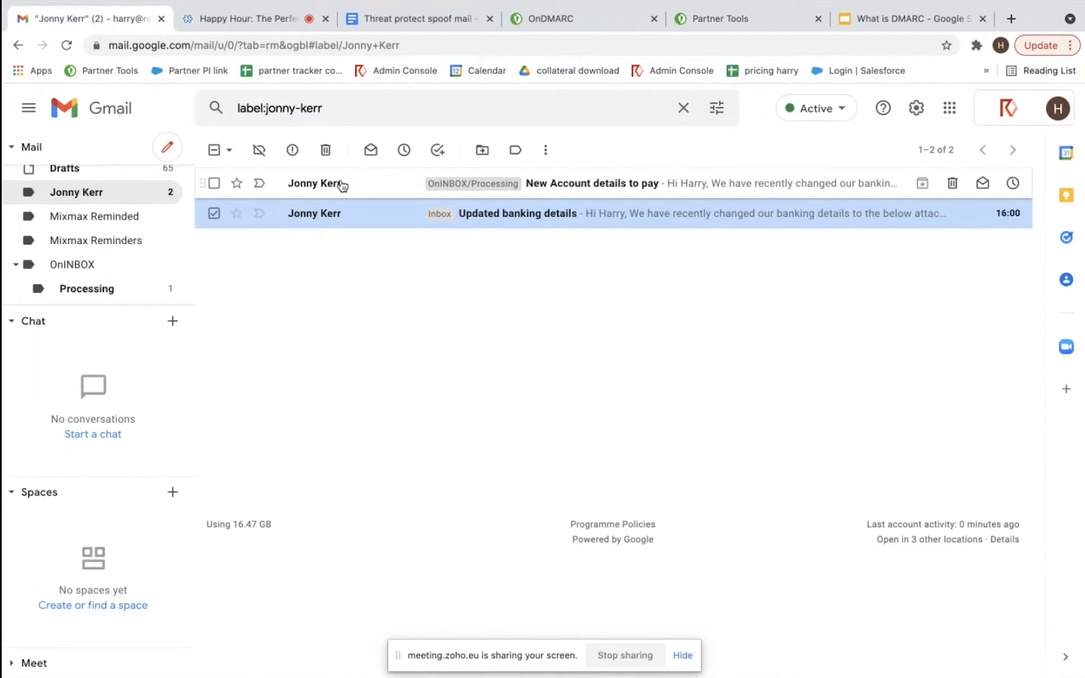
mouse_move(350, 188)
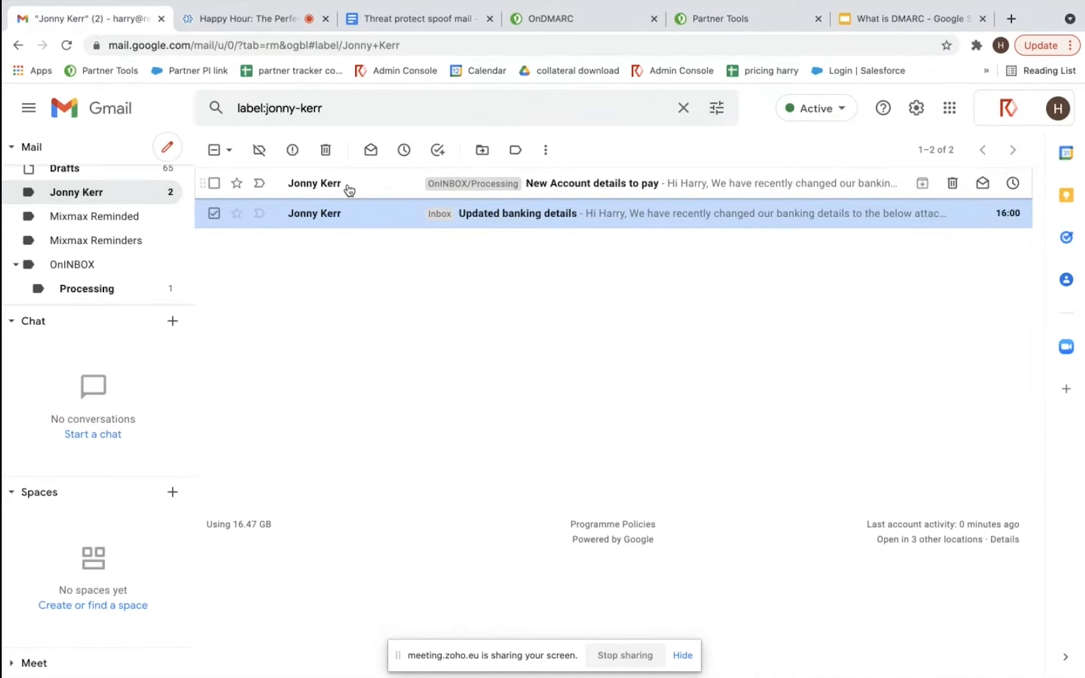
mouse_move(383, 219)
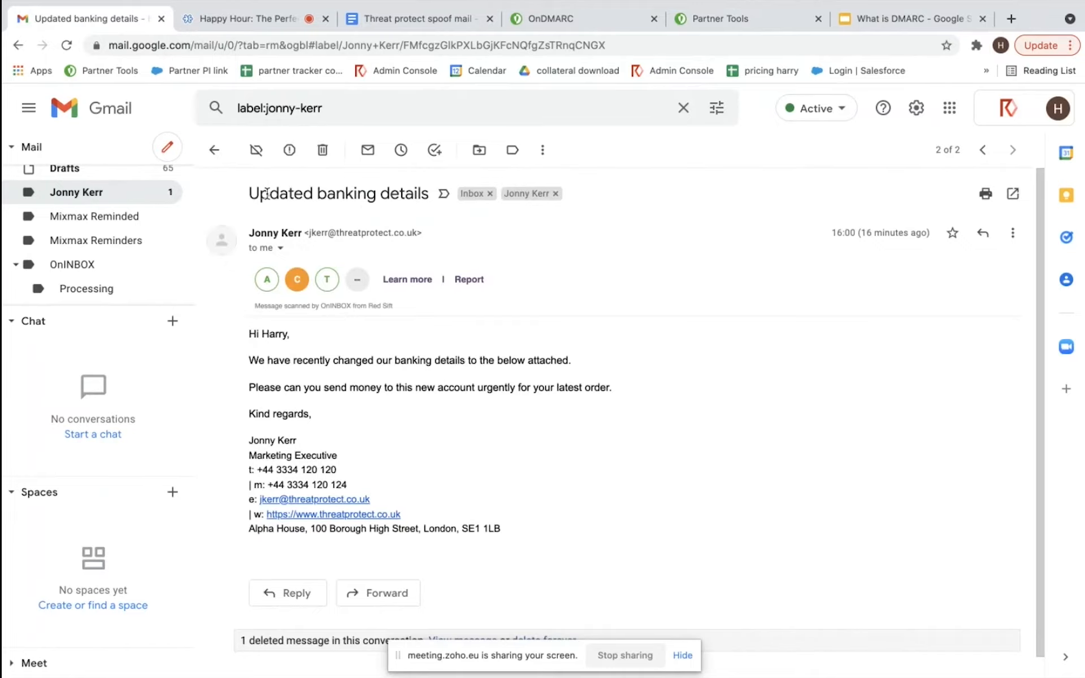
key("ctrl+plus")
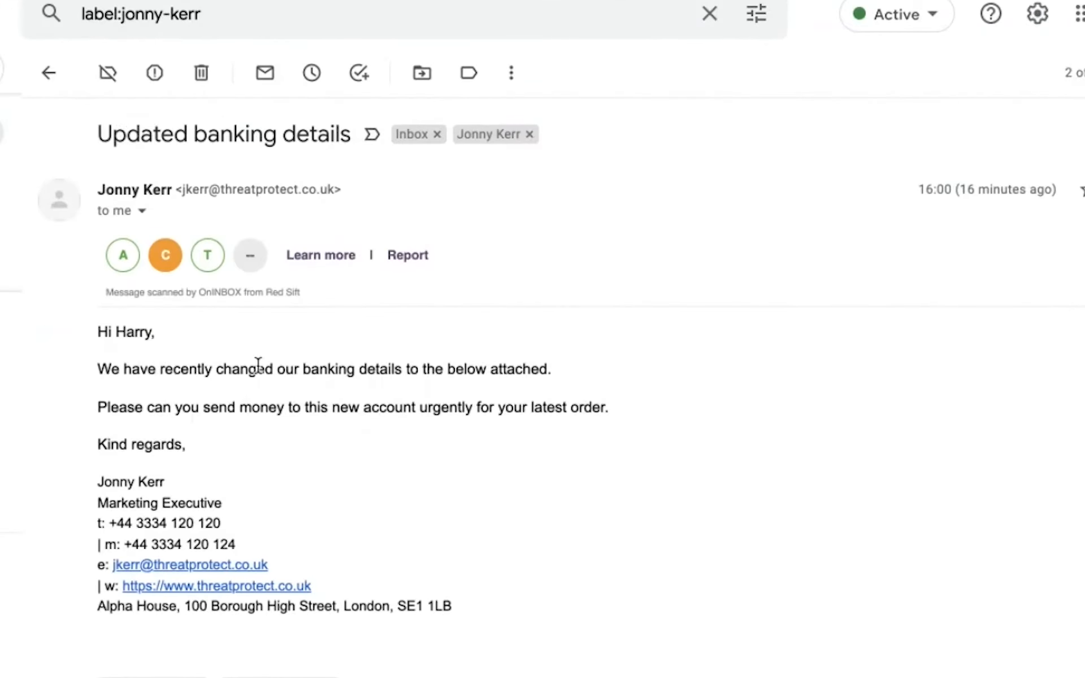
mouse_move(89, 244)
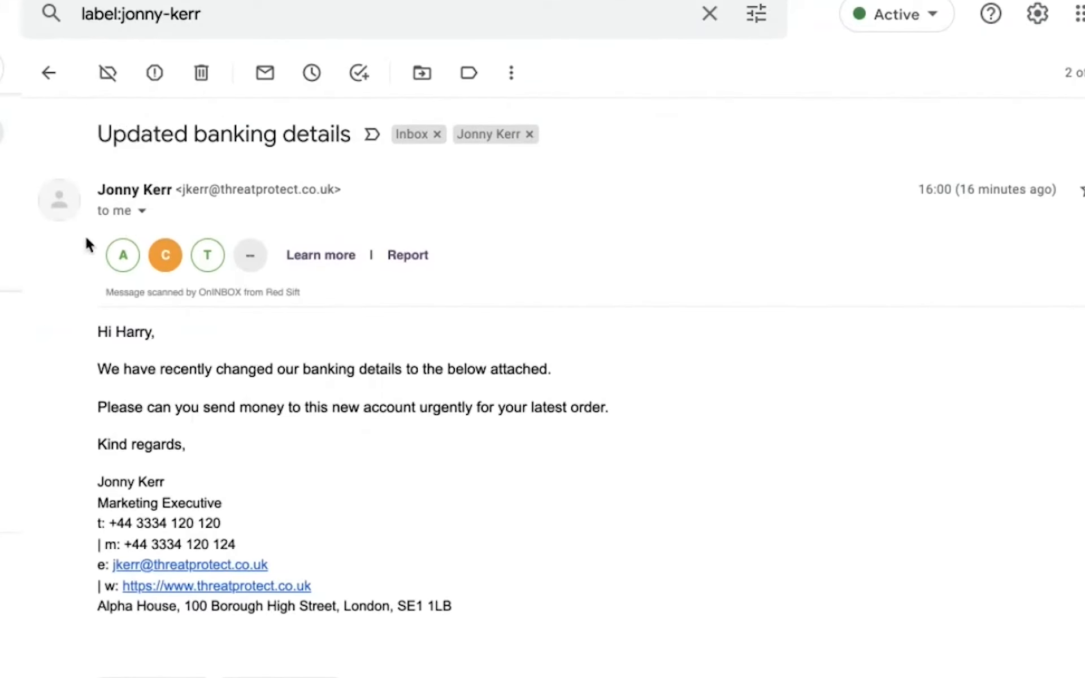
mouse_move(238, 292)
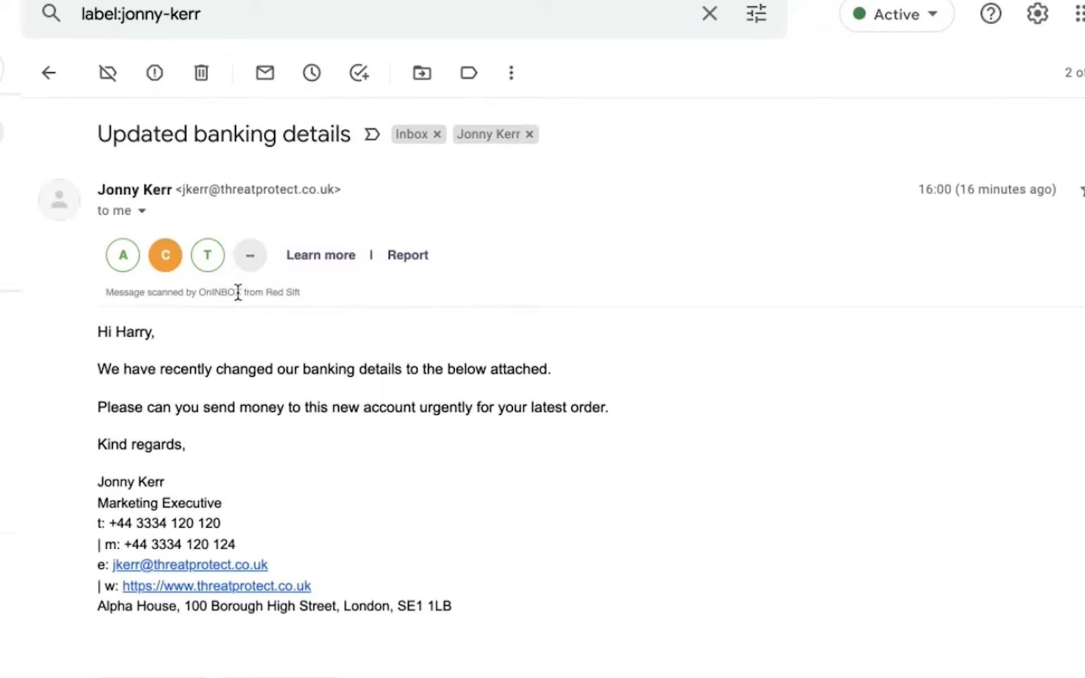
mouse_move(122, 255)
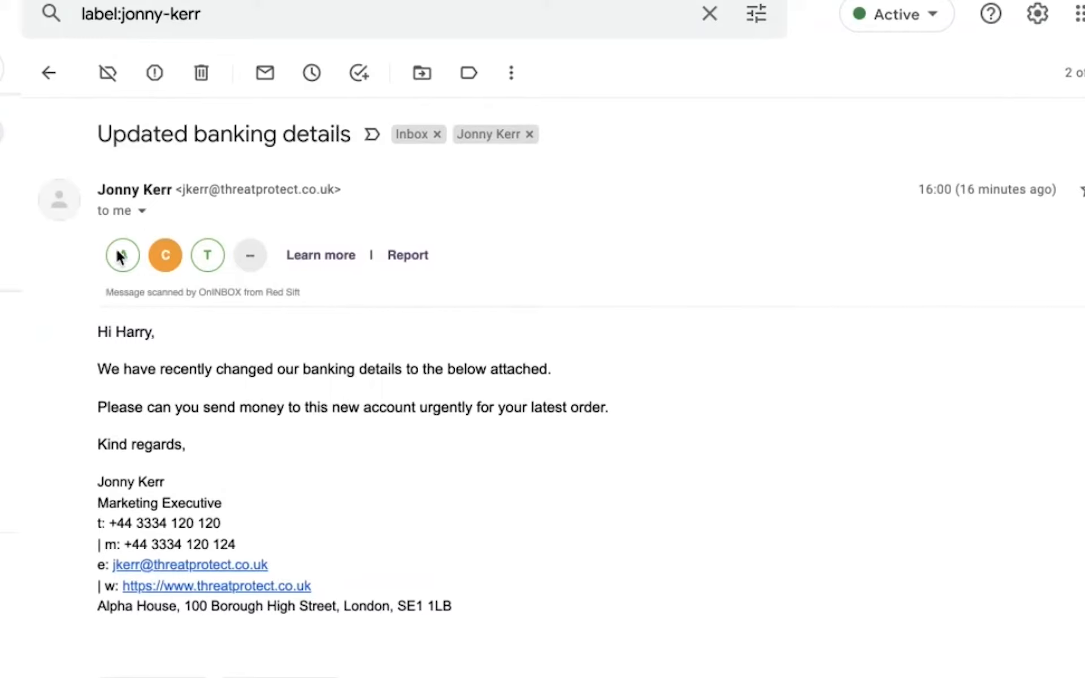
mouse_move(164, 270)
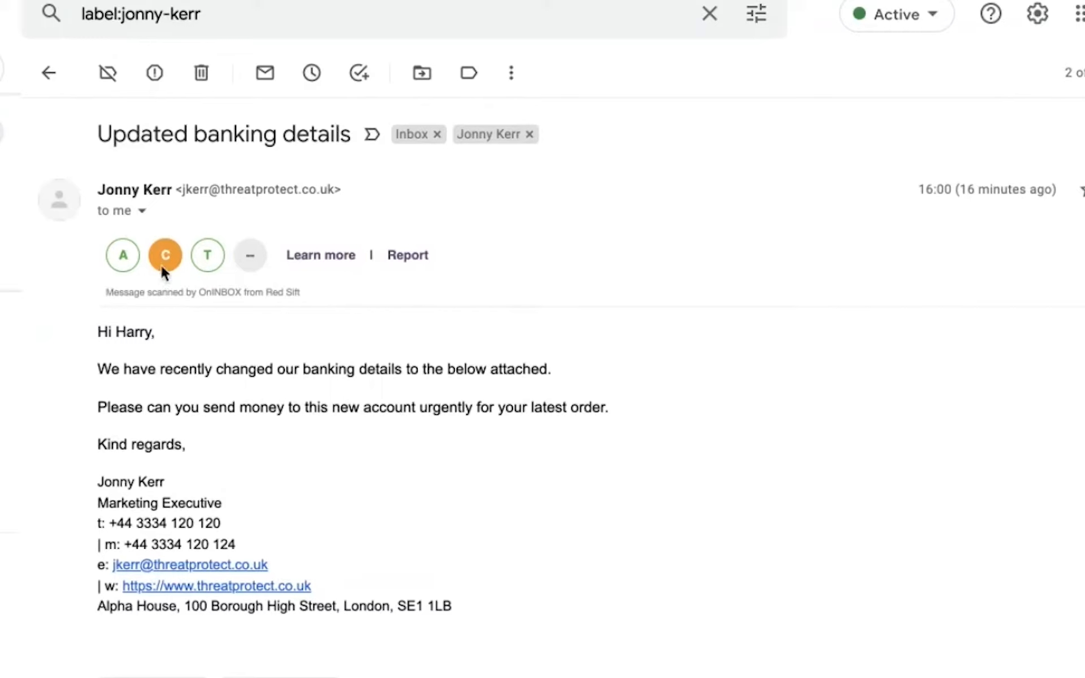
mouse_move(165, 255)
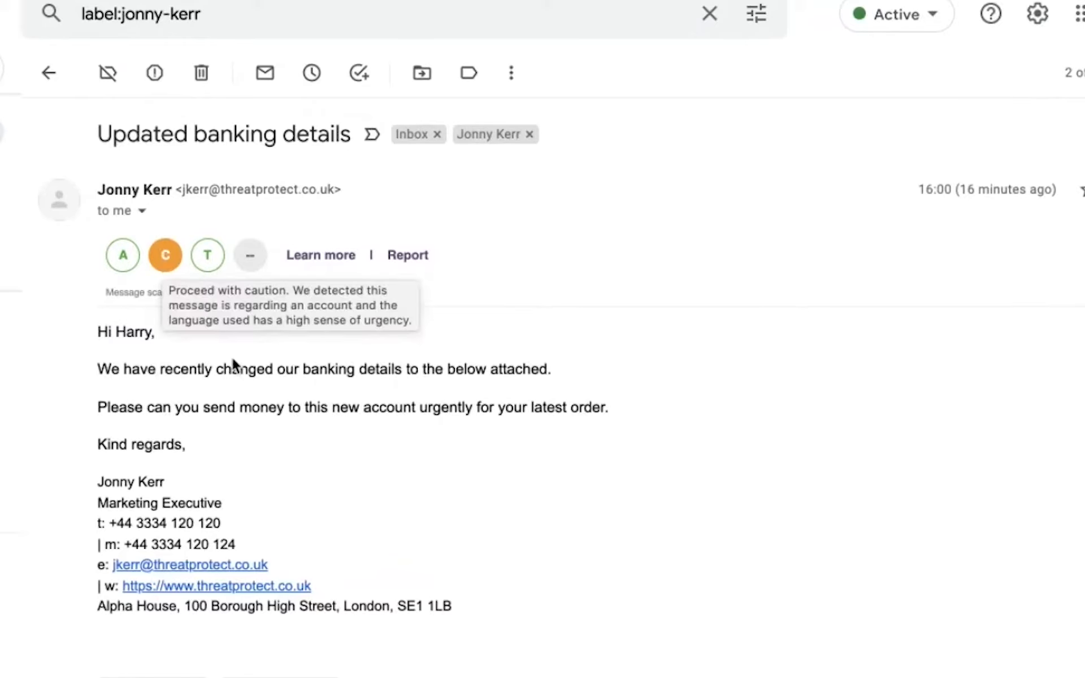
mouse_move(215, 373)
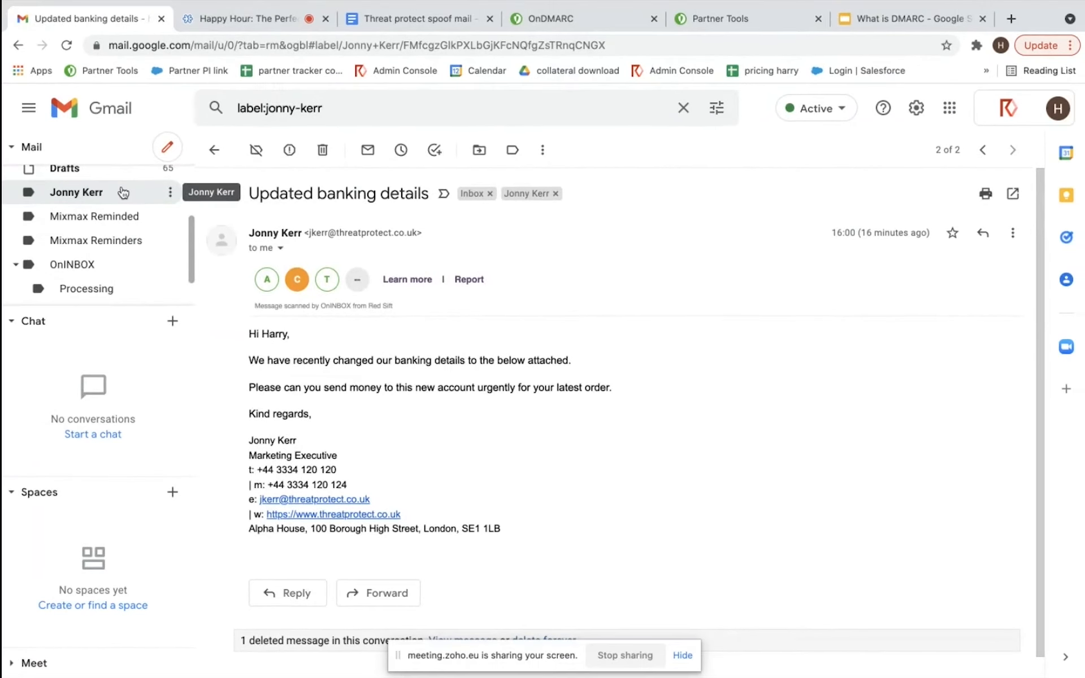
left_click(214, 149)
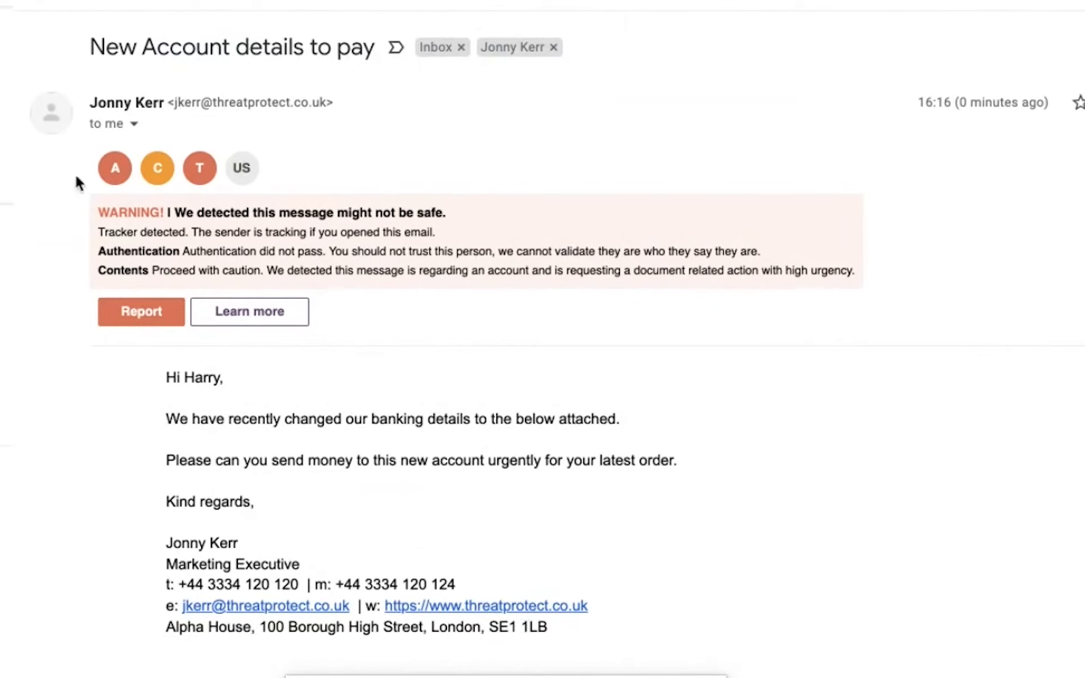
mouse_move(687, 387)
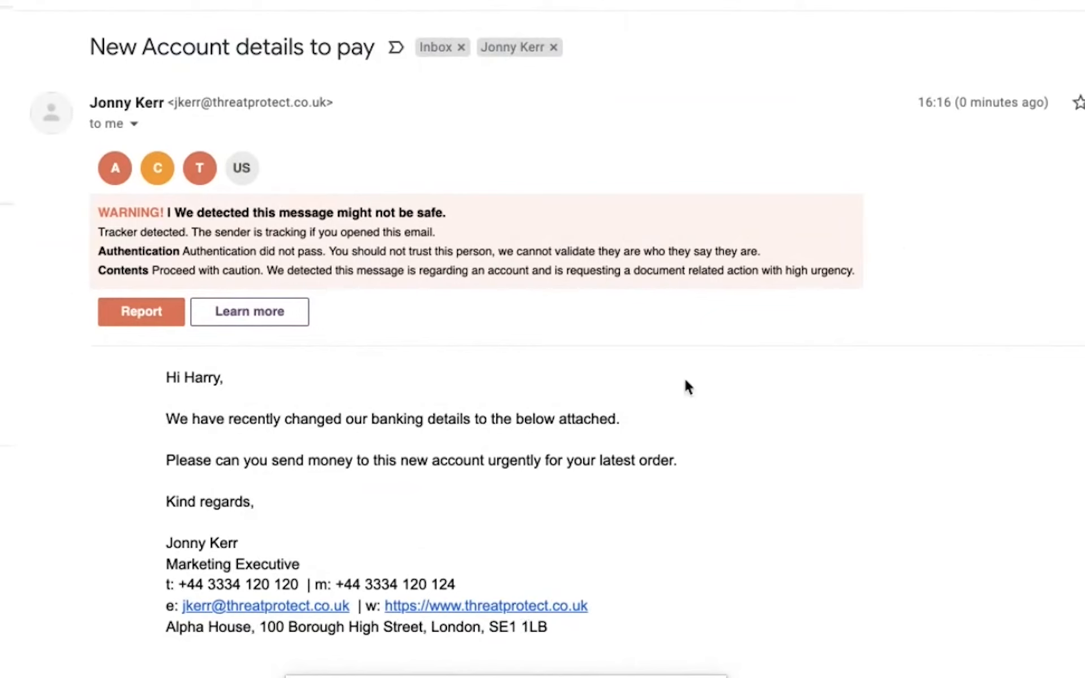
mouse_move(173, 284)
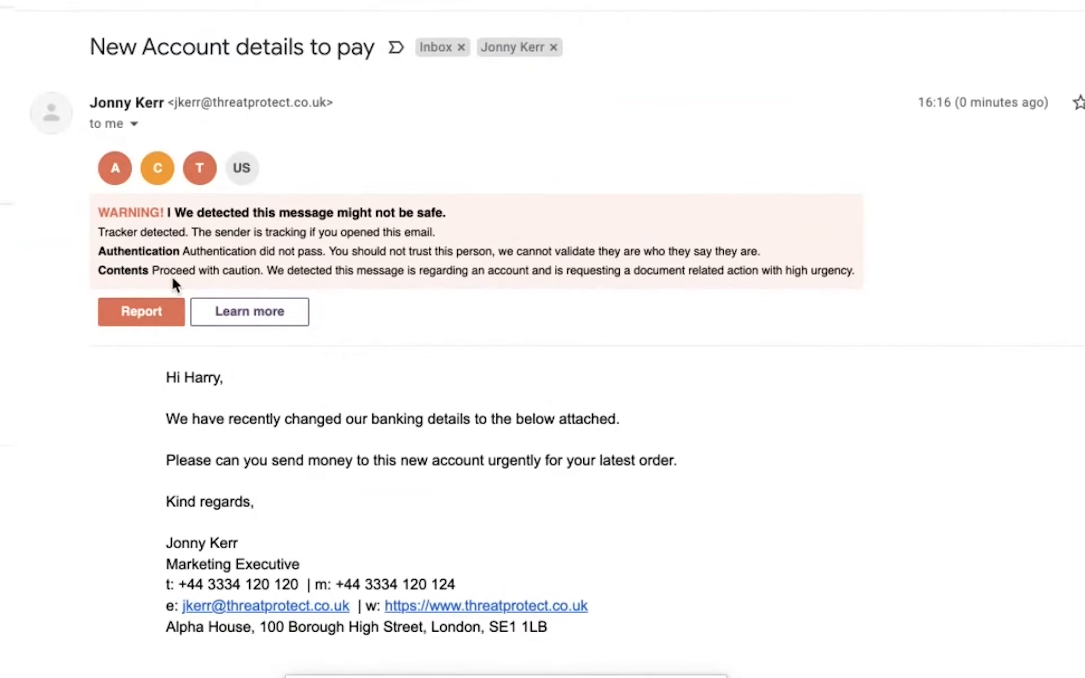
Return to OnDMARC and check the threatprotect.co.uk DMARC record shows p=reject.
left_click(474, 19)
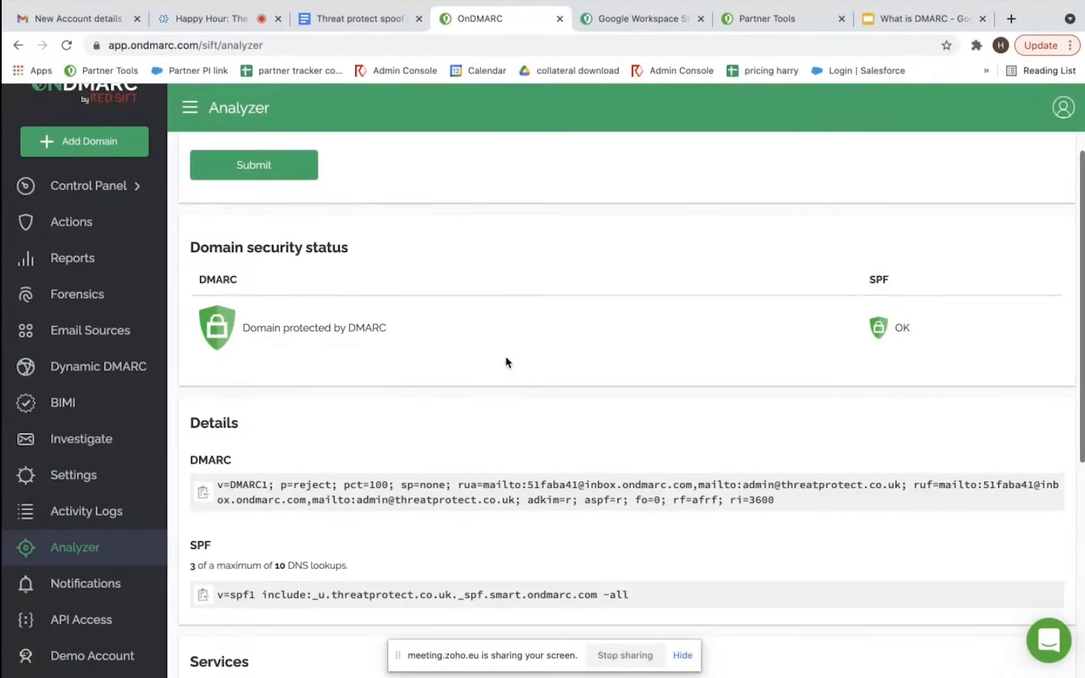
double_click(311, 485)
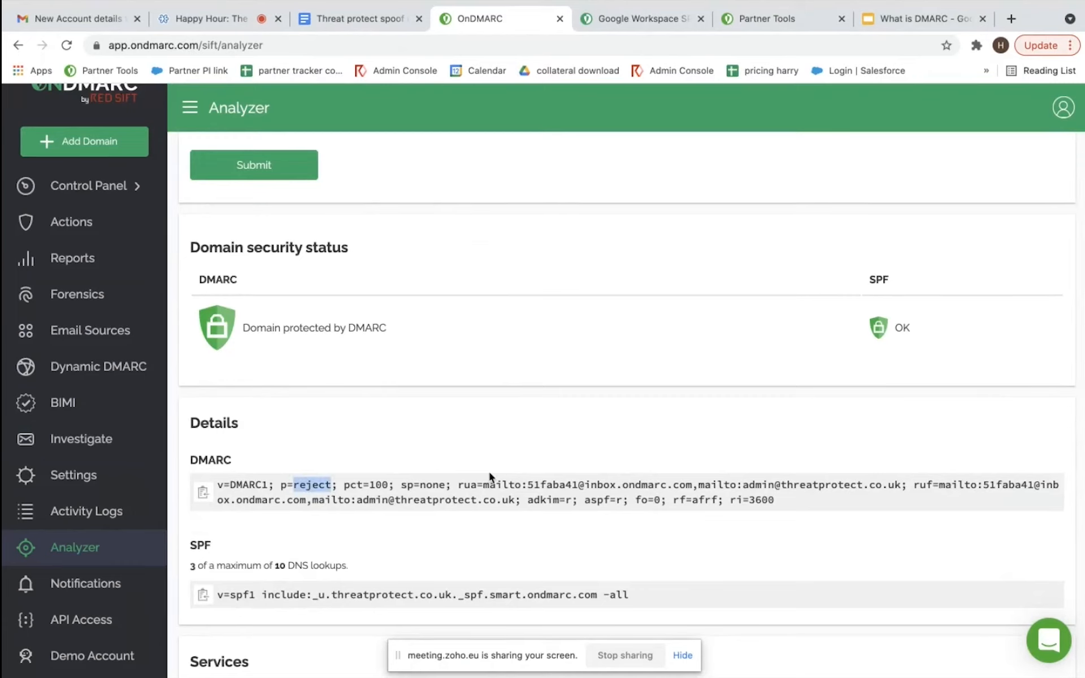
mouse_move(490, 484)
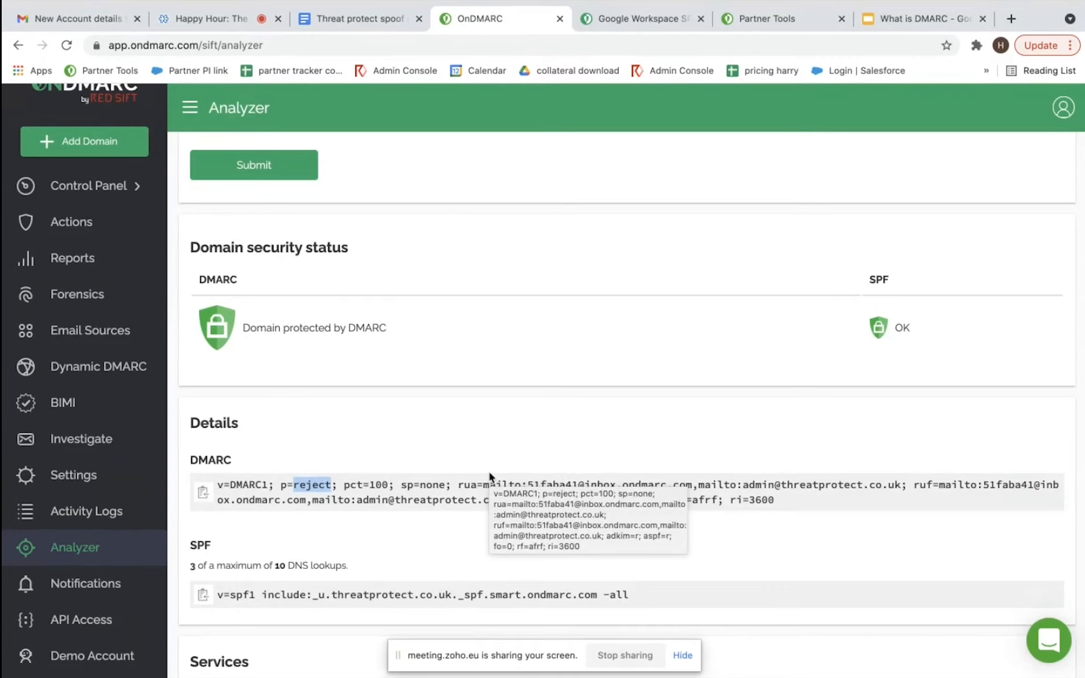
mouse_move(448, 485)
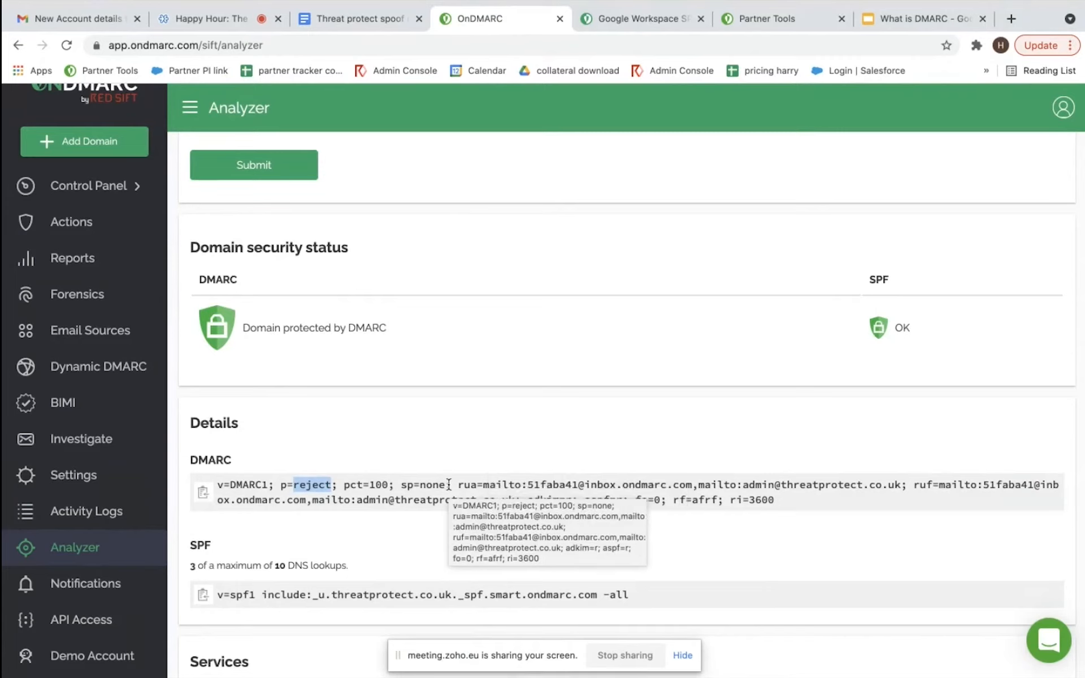
mouse_move(480, 462)
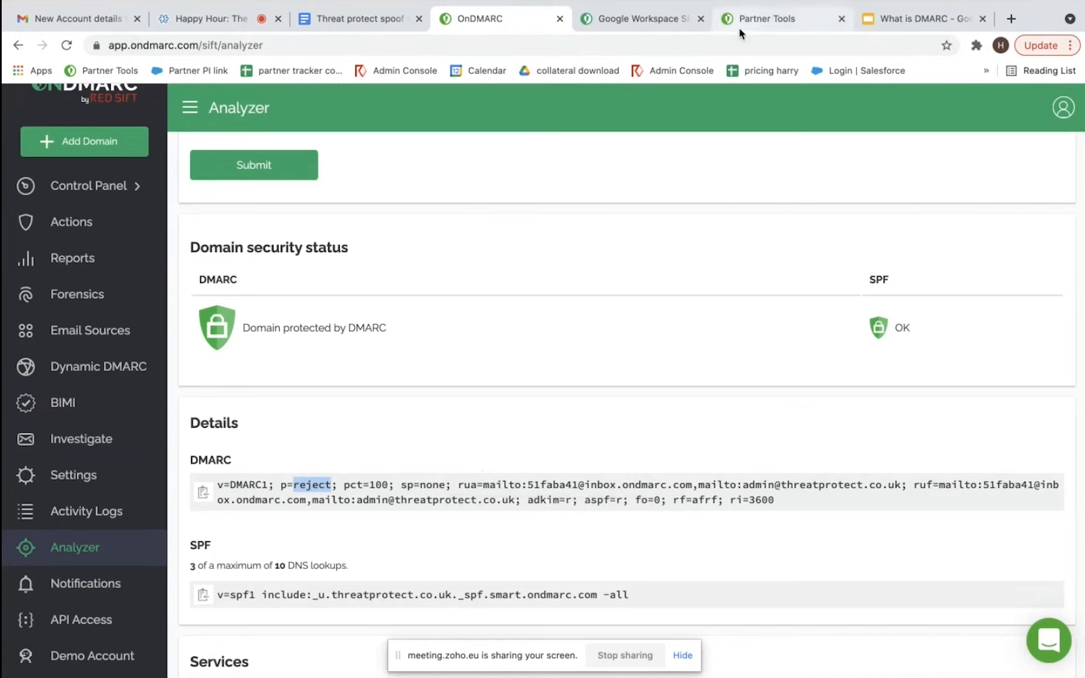
mouse_move(697, 142)
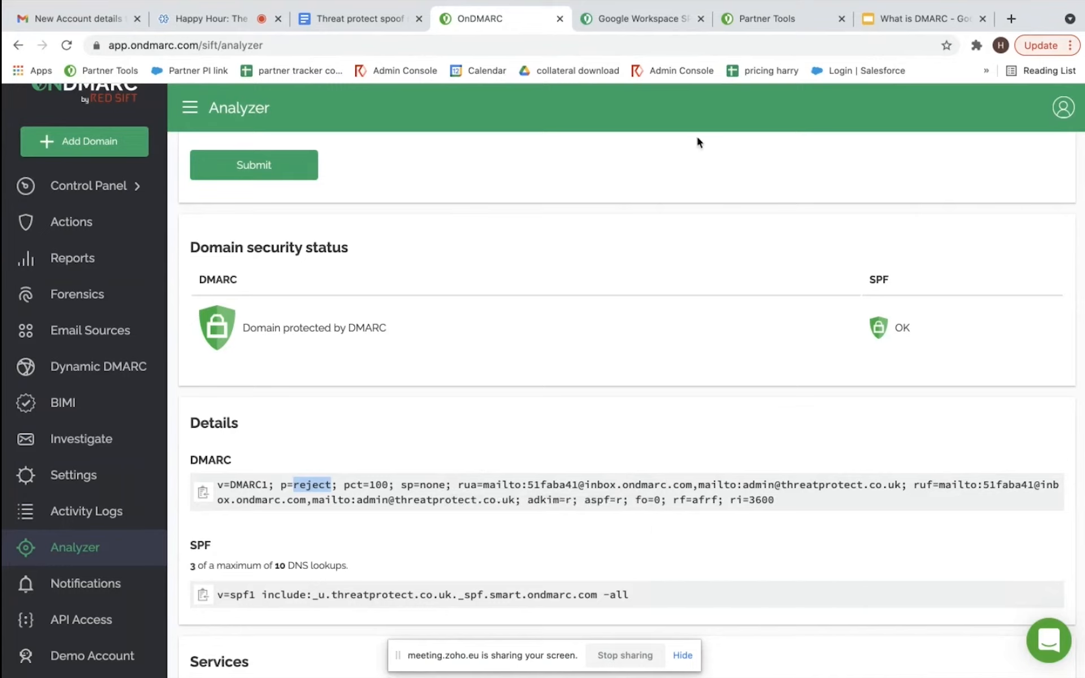
mouse_move(767, 19)
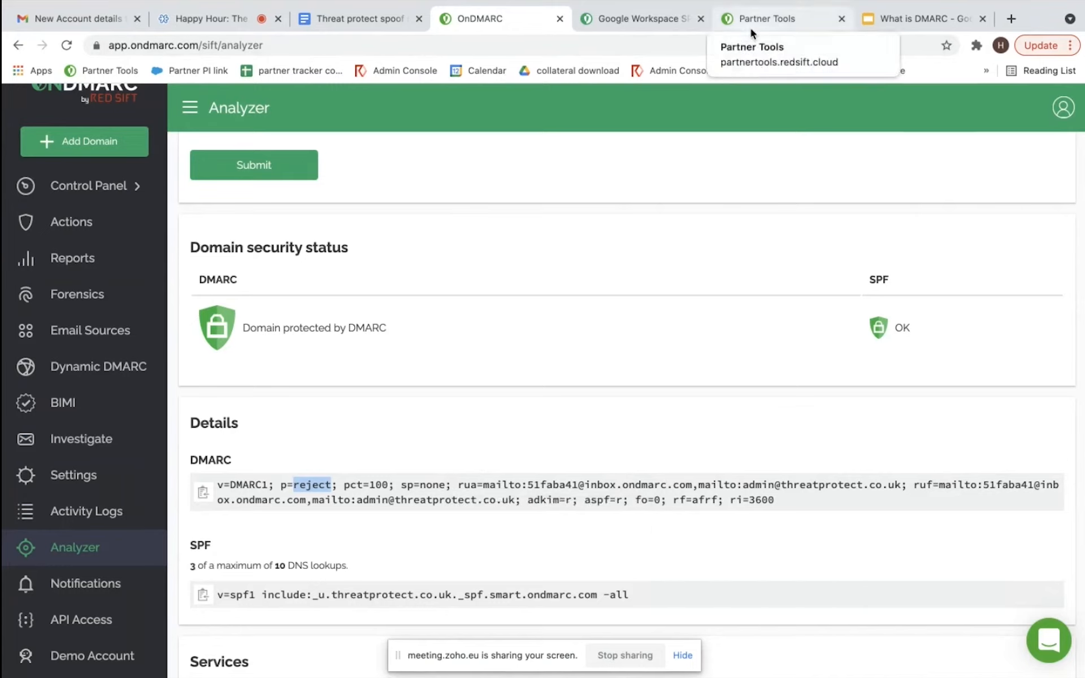
Copy the banking-details spoof message from Google Docs into Partner Tools.
left_click(764, 18)
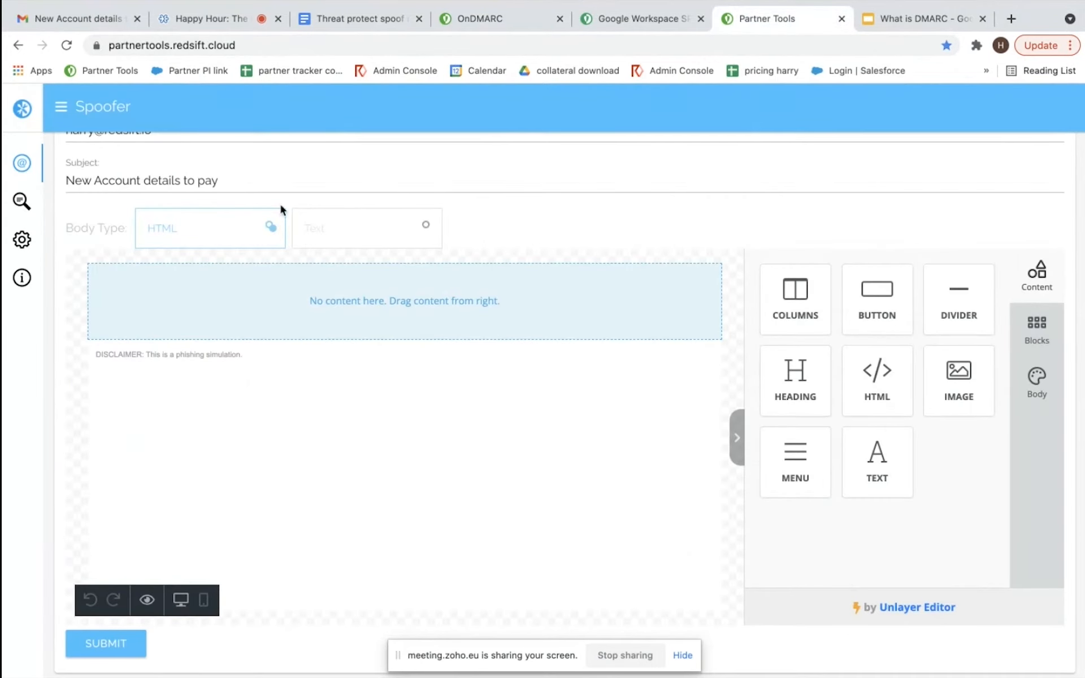
left_click(357, 18)
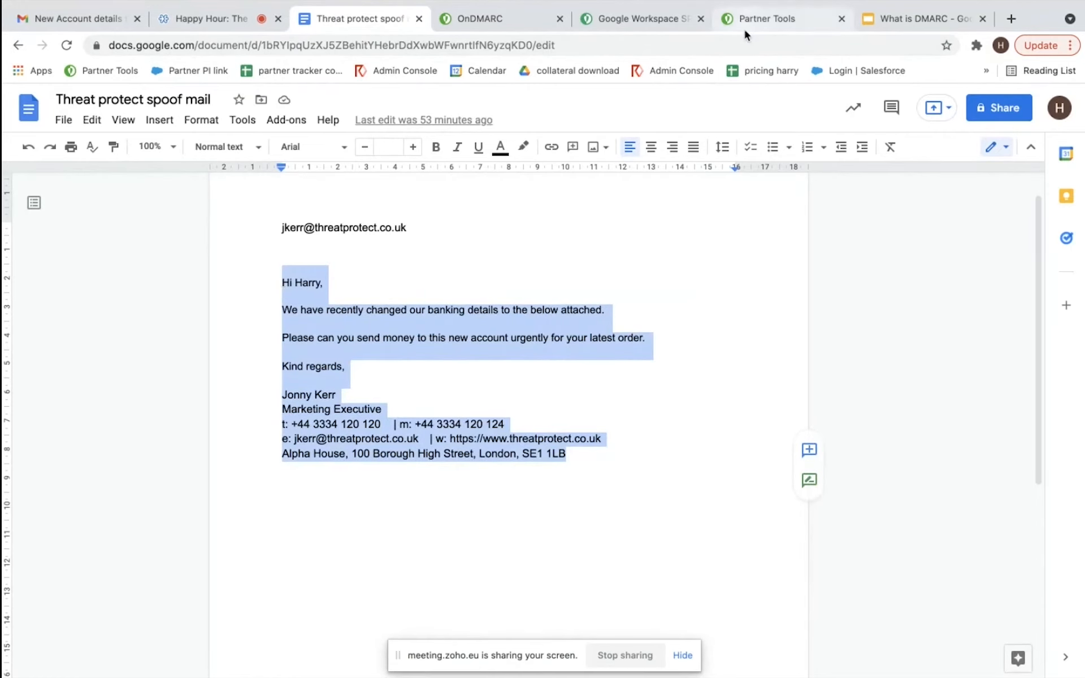
left_click(765, 18)
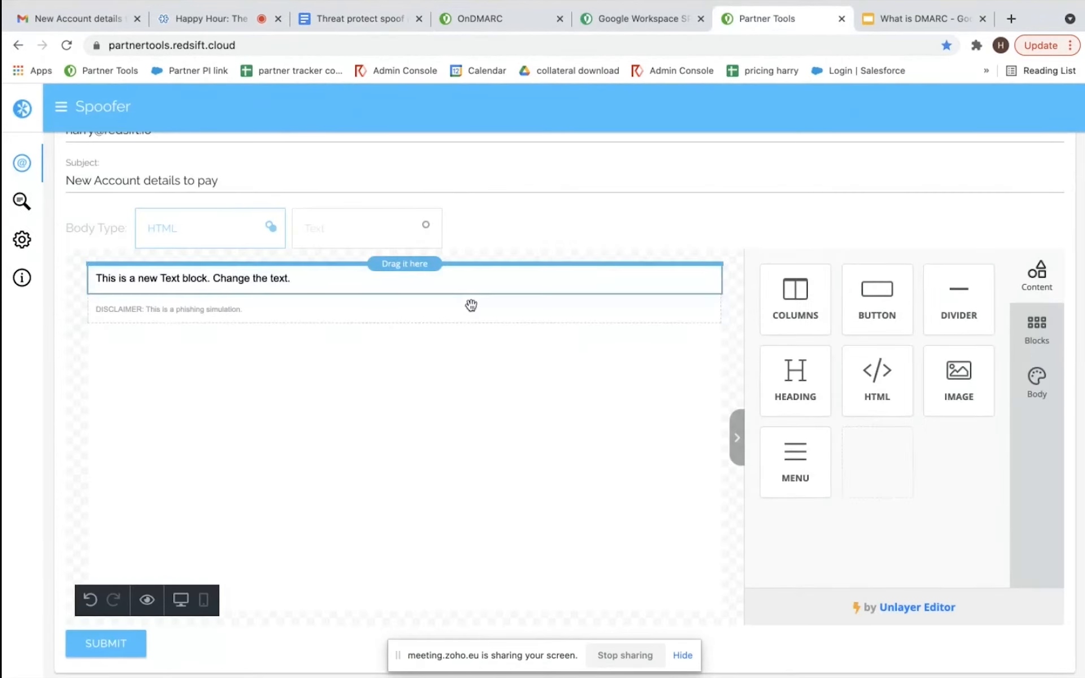
Paste the banking-change text into a Text block, space its paragraphs, and submit.
left_click(277, 277)
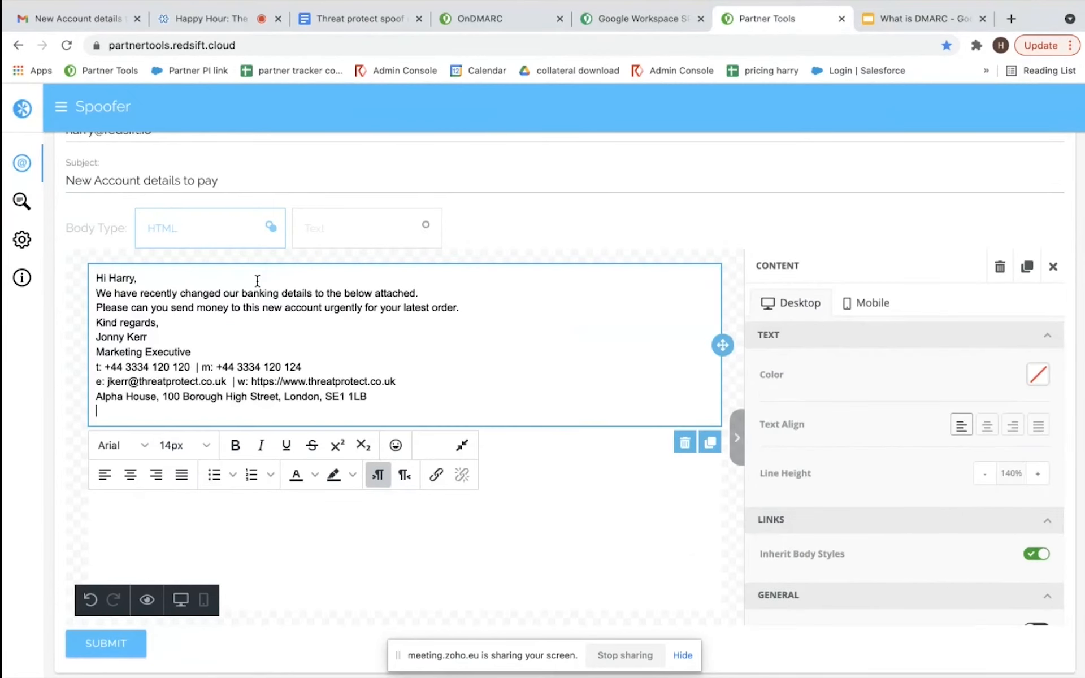
key("enter")
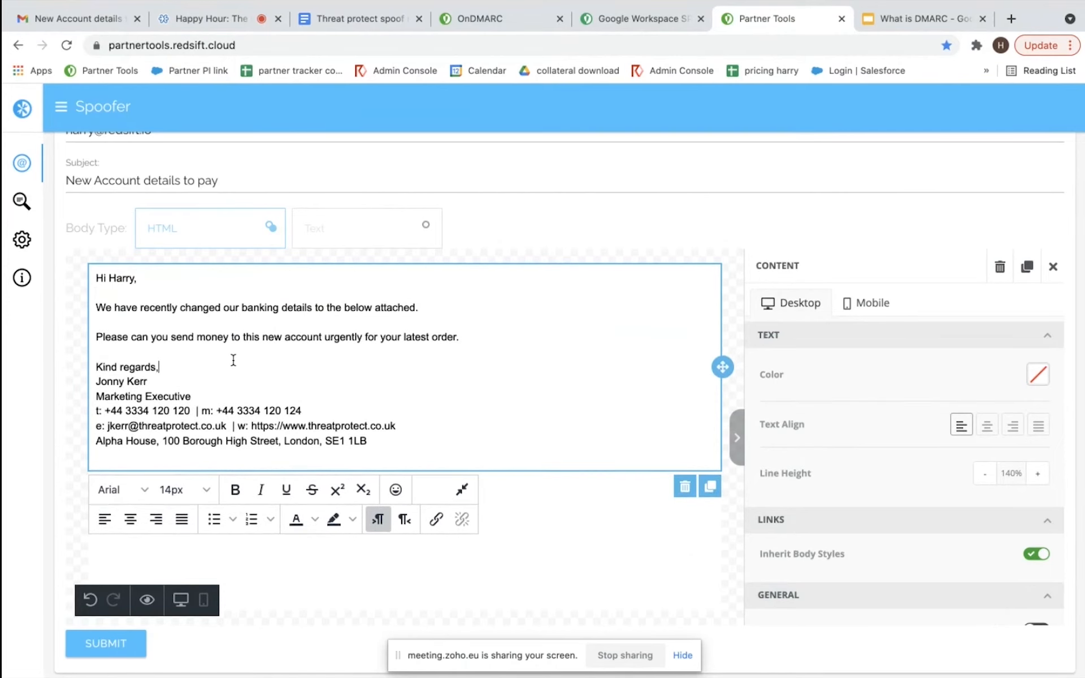
key("enter")
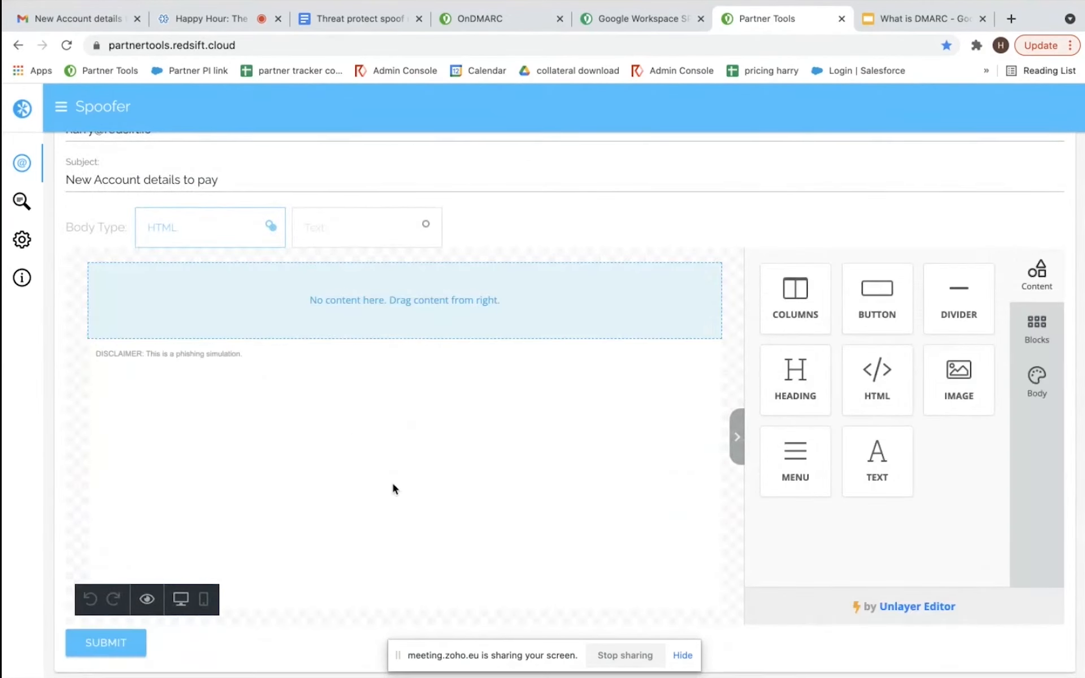
left_click(105, 642)
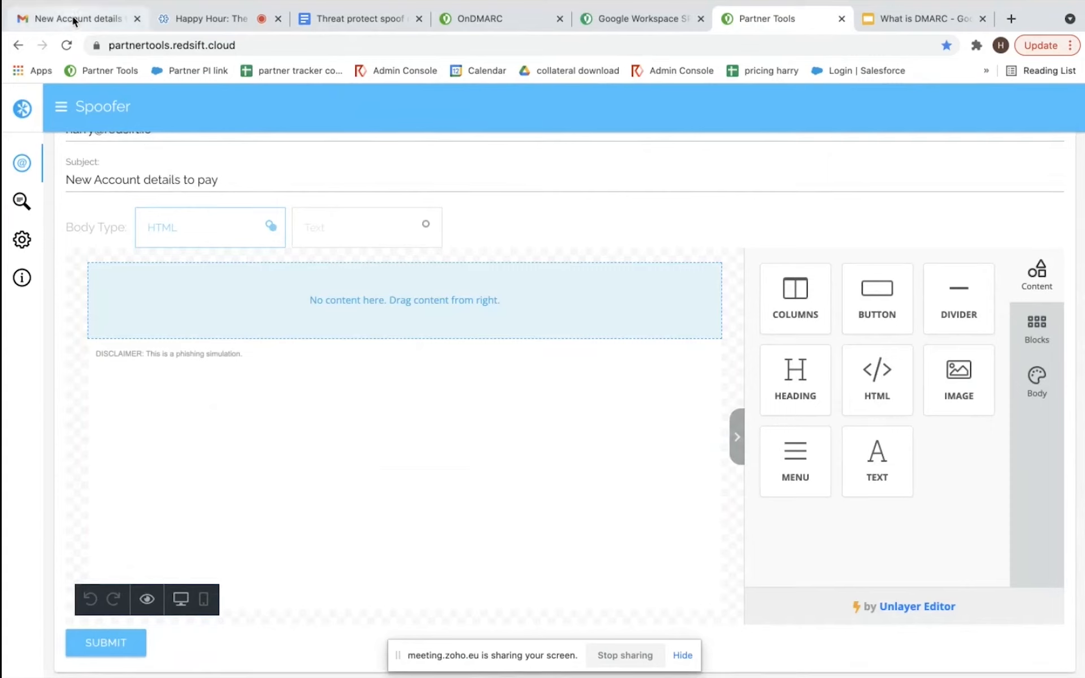
left_click(69, 18)
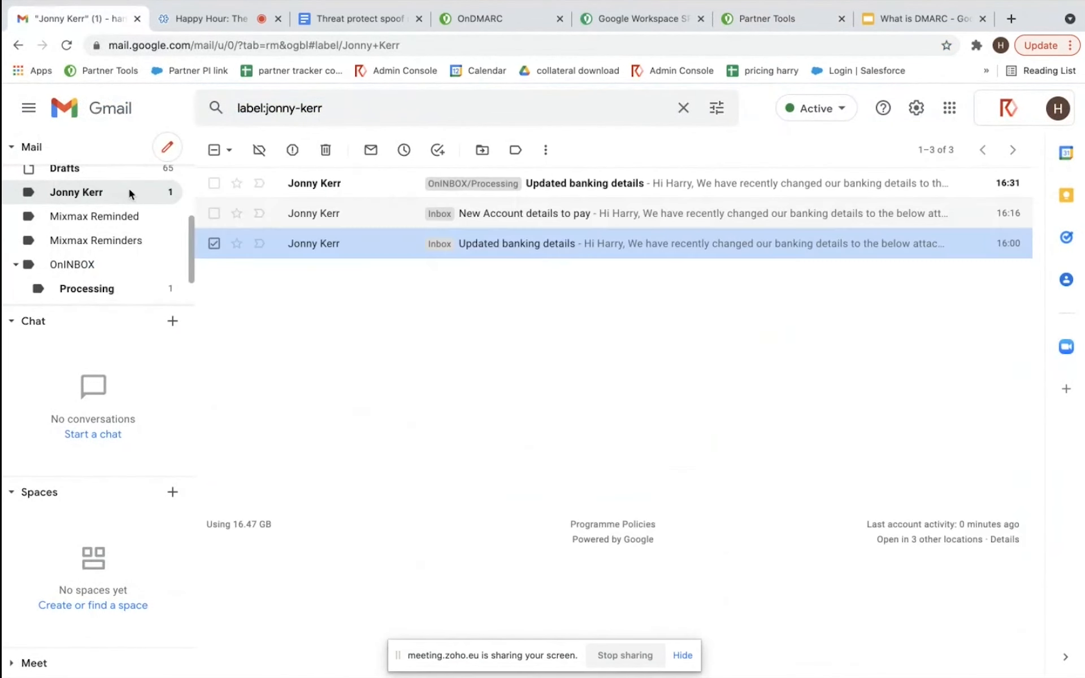
mouse_move(339, 213)
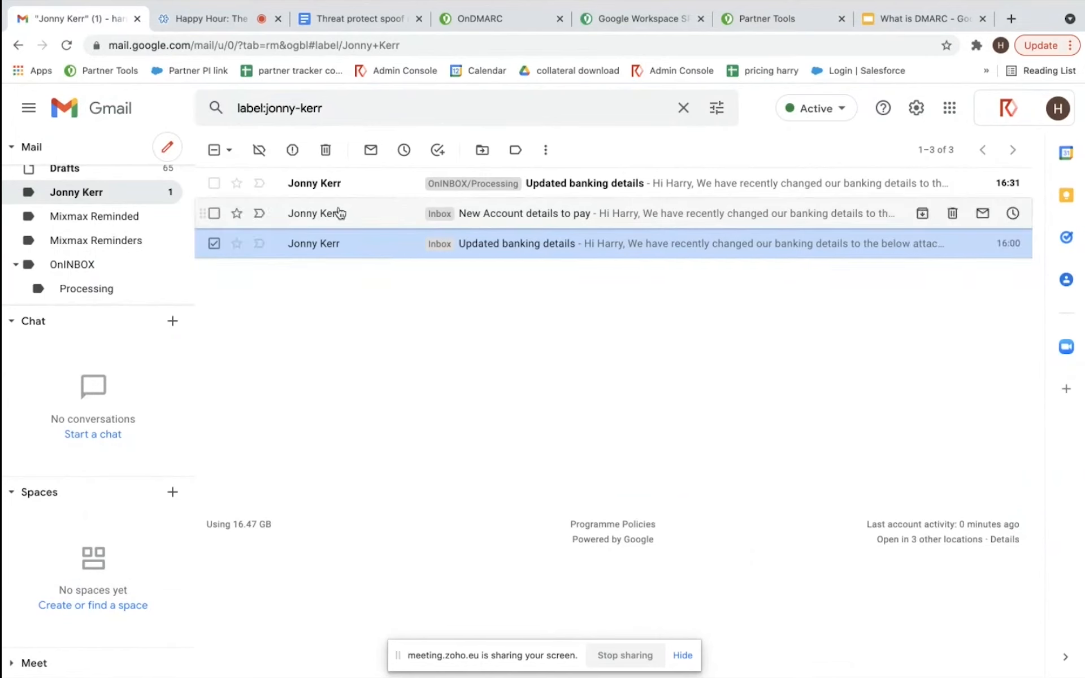
mouse_move(332, 194)
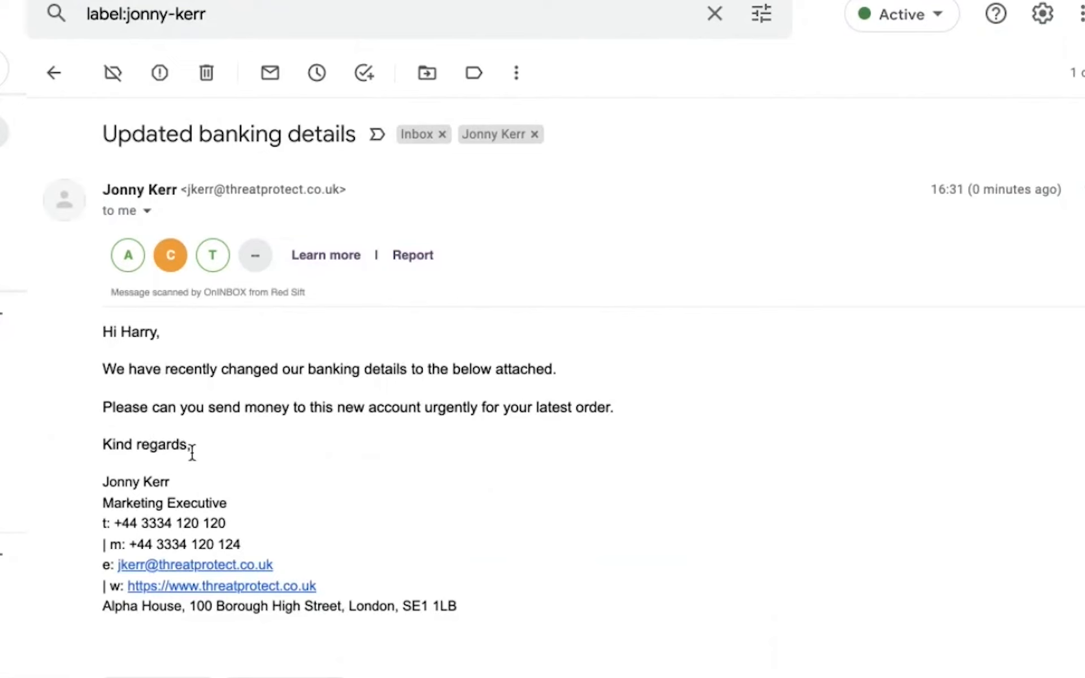
mouse_move(93, 266)
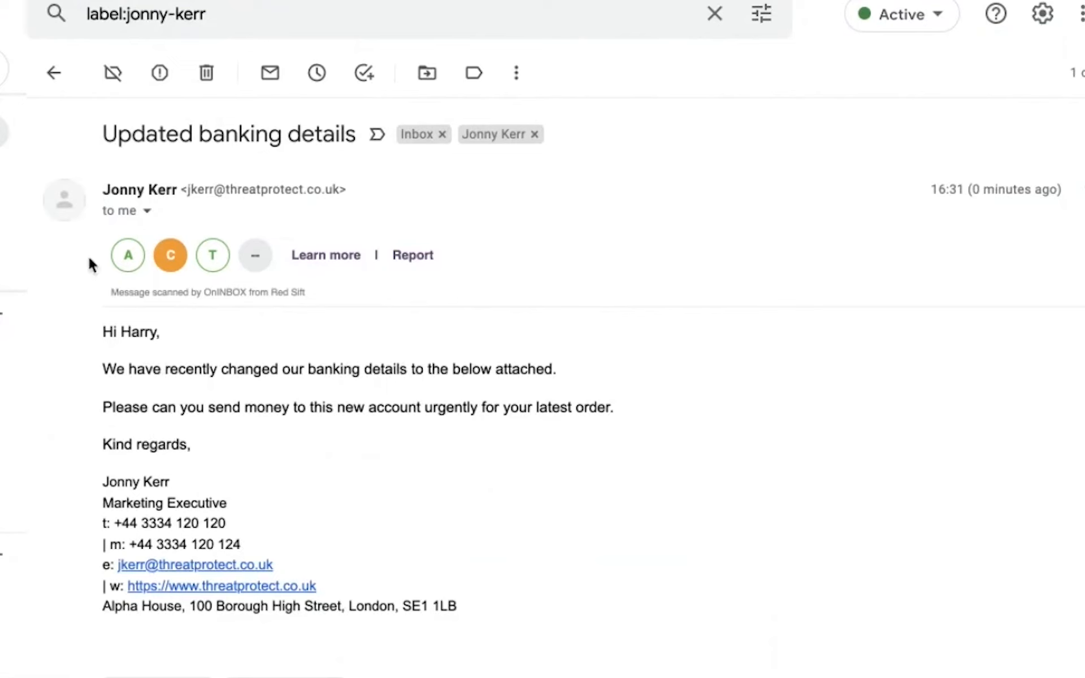
mouse_move(156, 436)
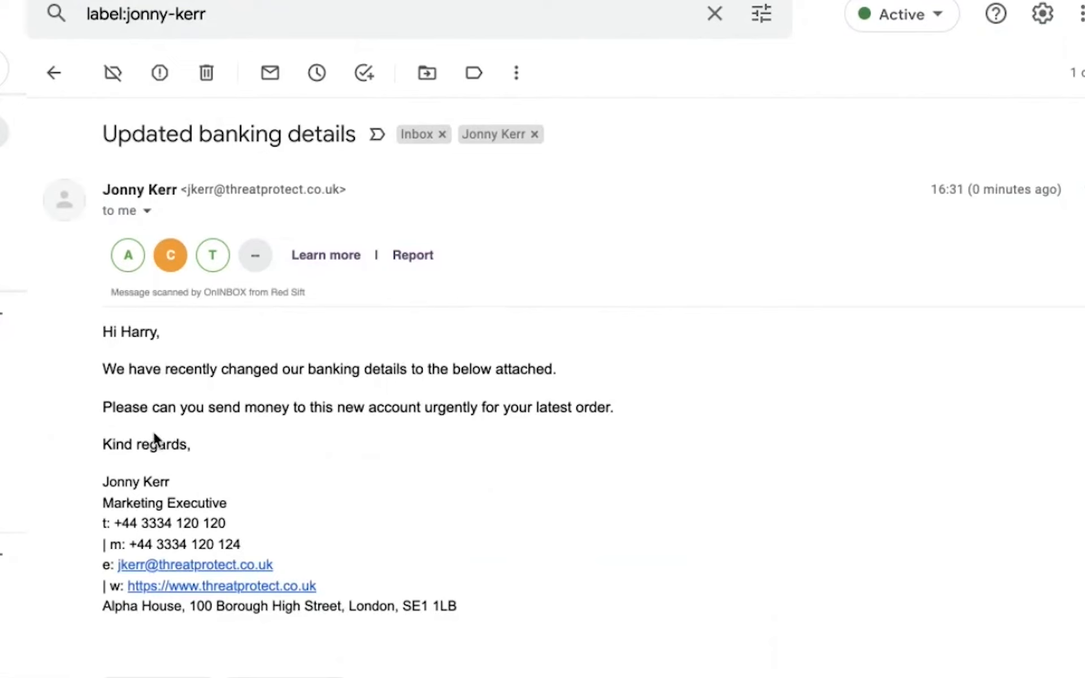
left_click(53, 71)
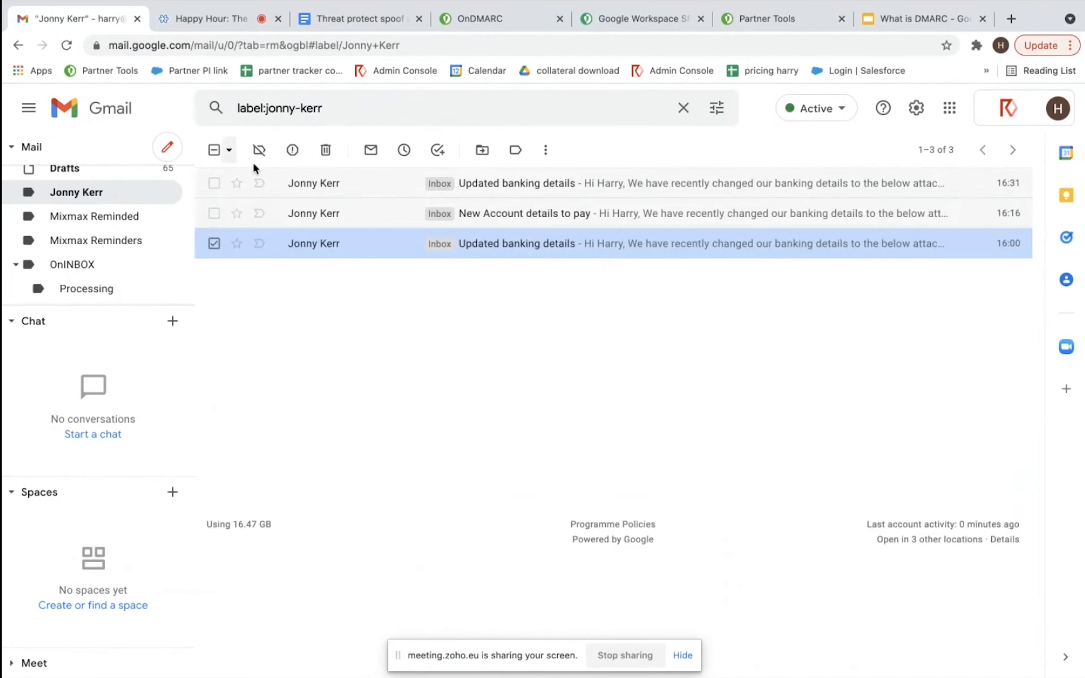
mouse_move(314, 212)
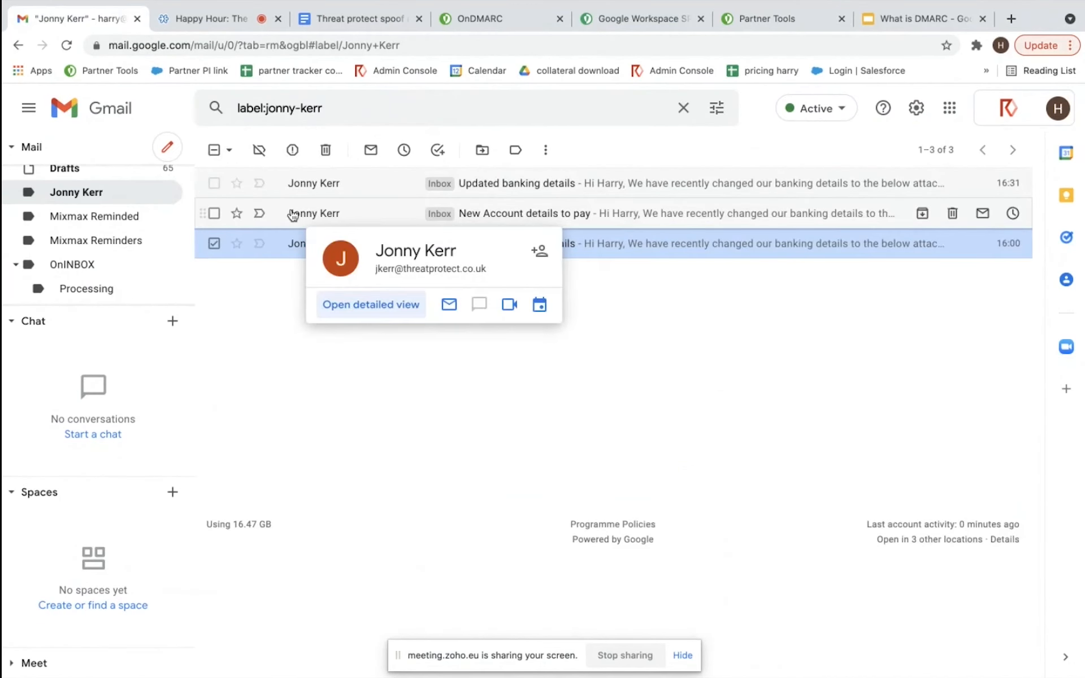
mouse_move(339, 172)
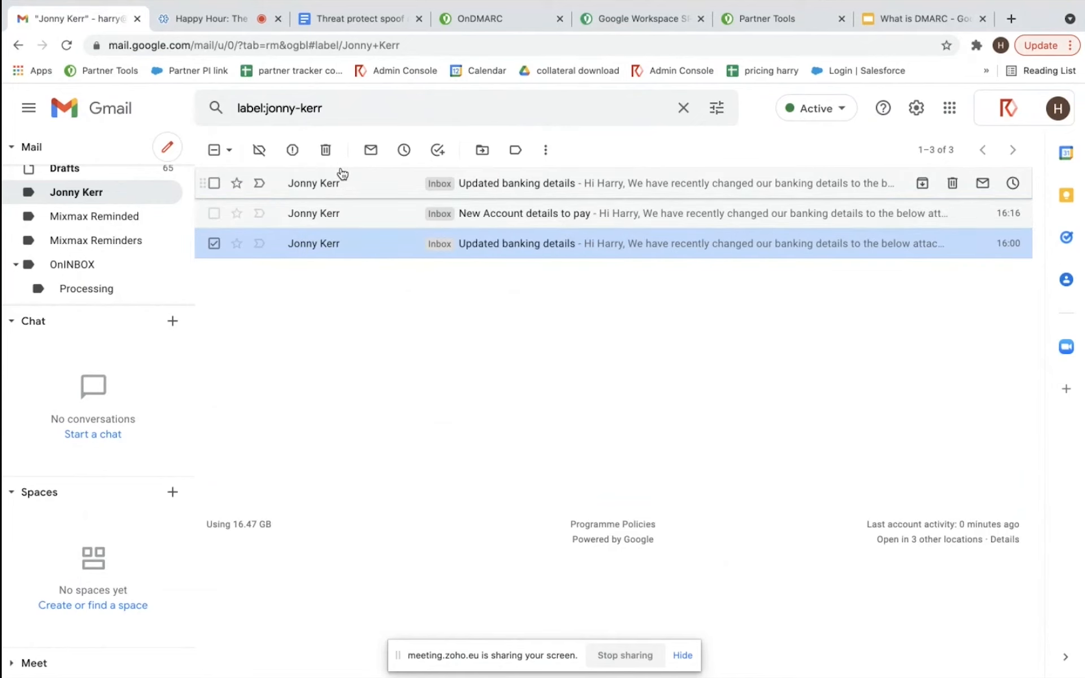
Open the newest 16:31 'Updated banking details' email to view its OnINBOX badges.
left_click(524, 214)
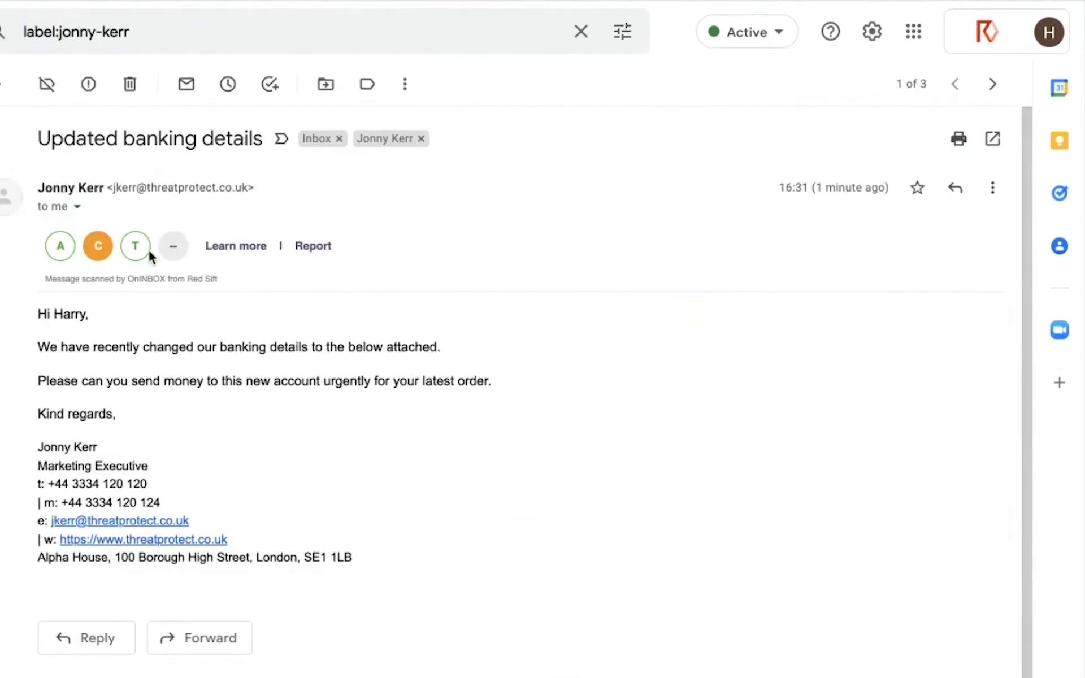
mouse_move(136, 245)
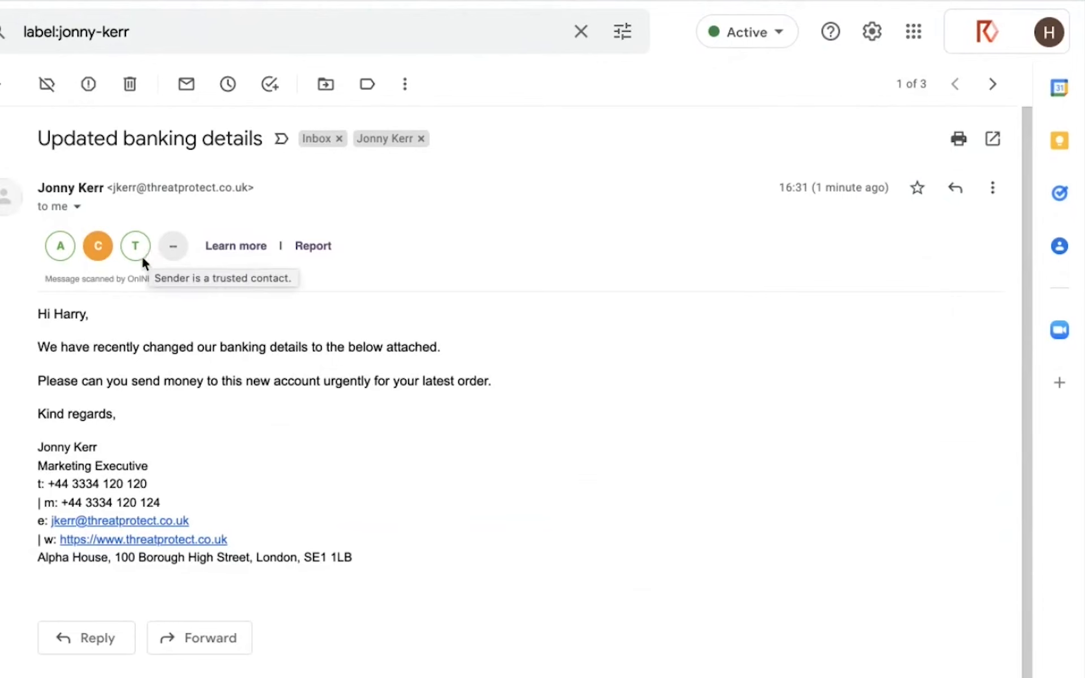
mouse_move(151, 268)
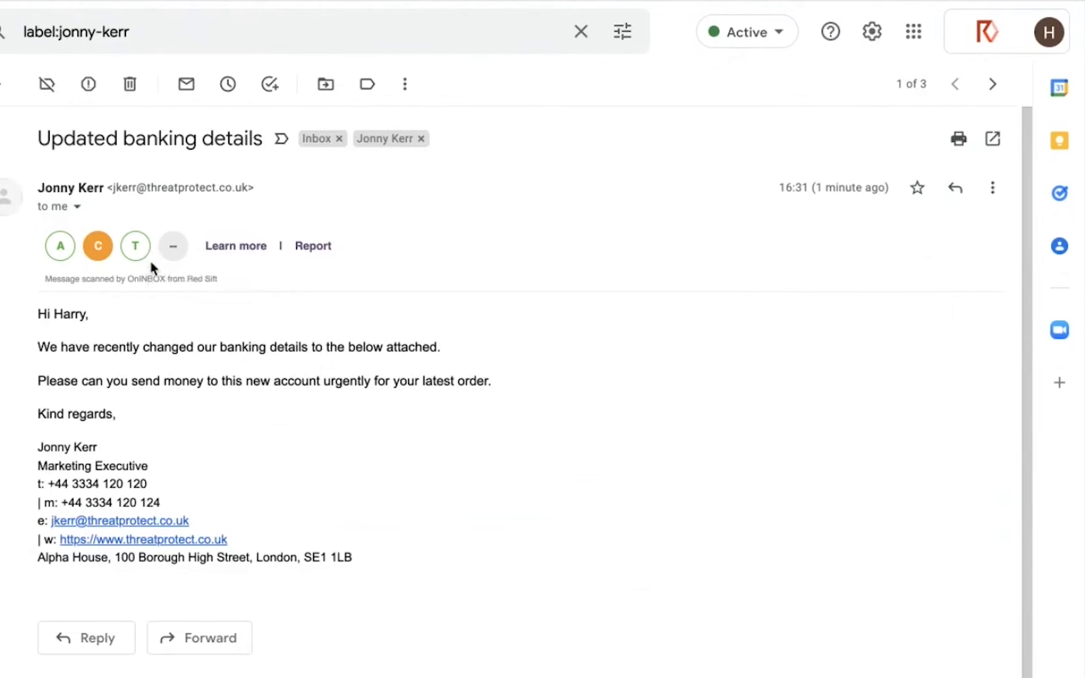
mouse_move(97, 246)
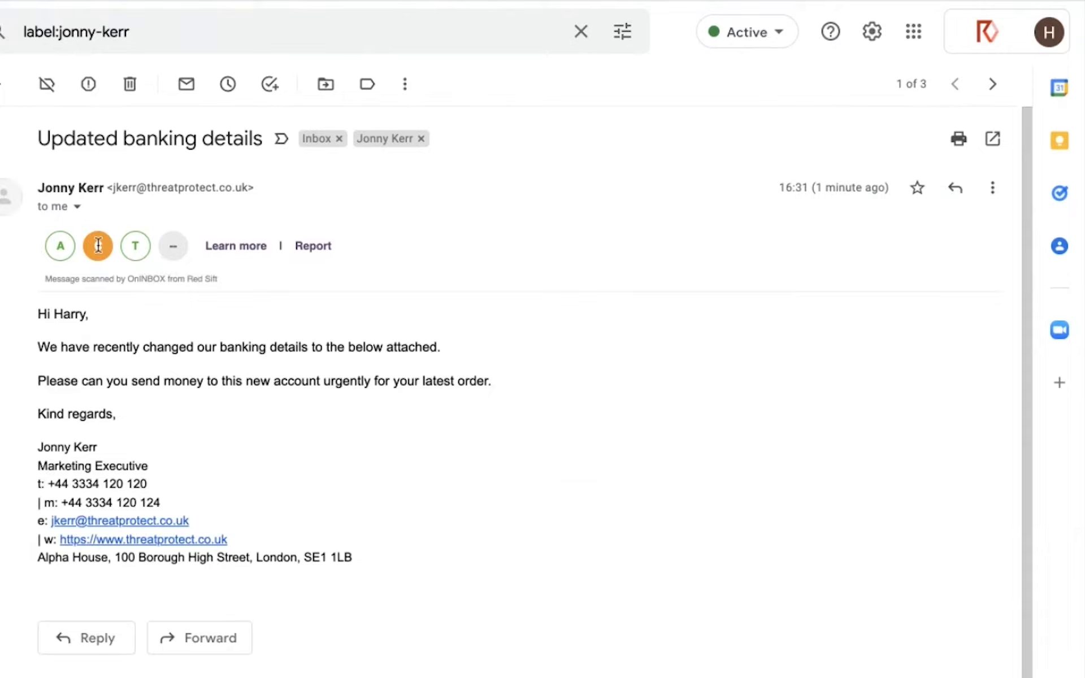